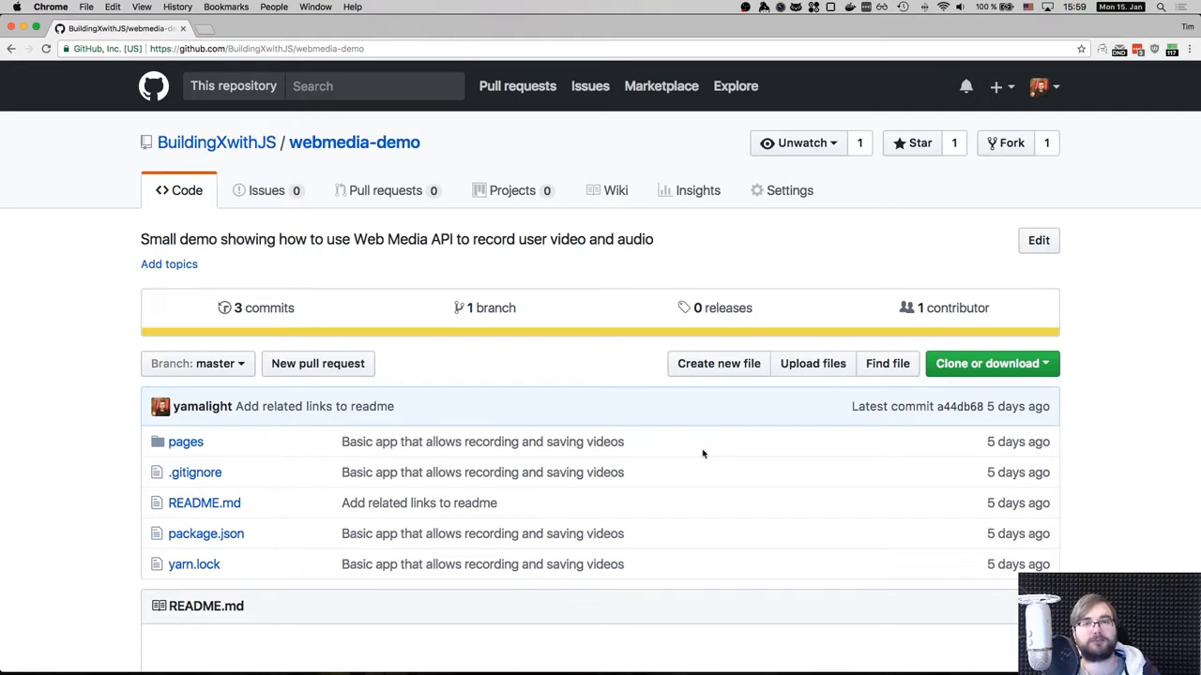
{"action": "mouse_move", "coordinate": [629, 274]}
{"action": "type", "text": "loc"}
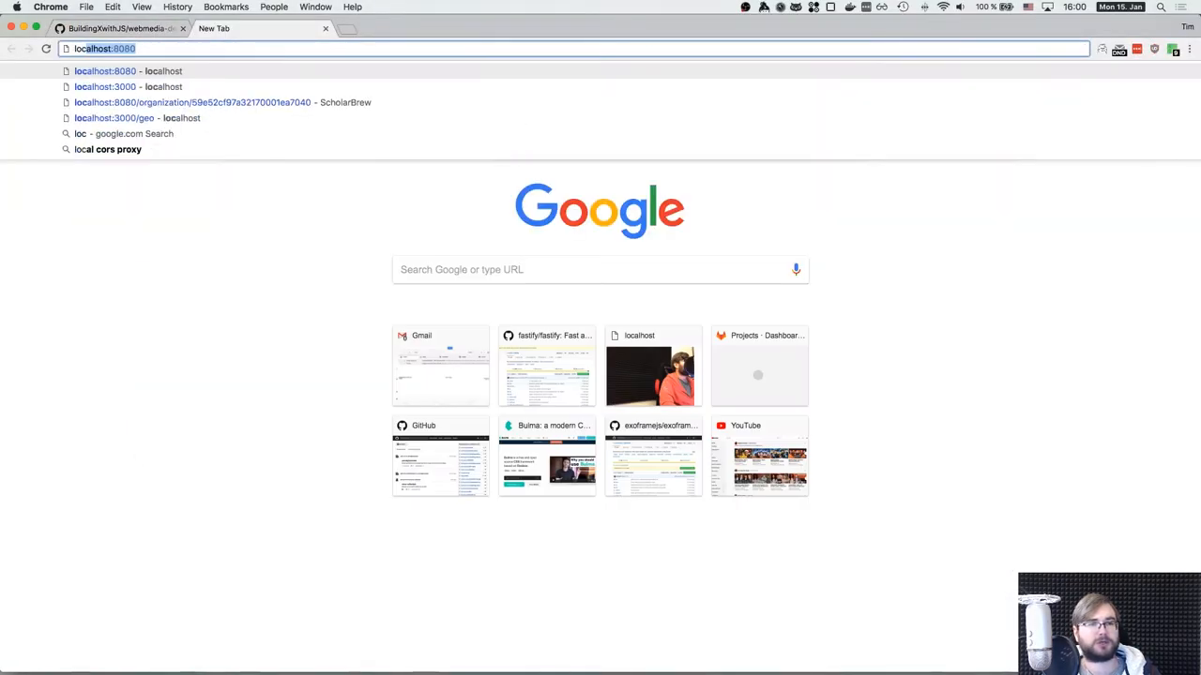
- Load the recorder app at localhost:3000 and start a webcam recording with Record
{"action": "left_click", "coordinate": [105, 87]}
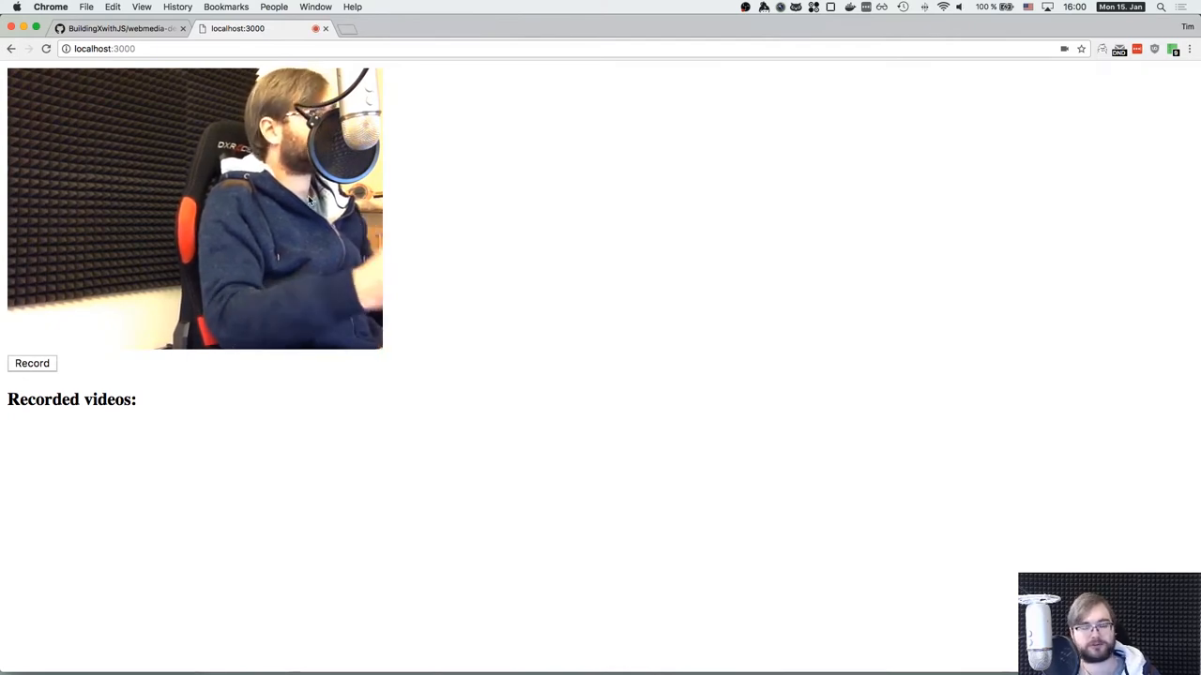
{"action": "mouse_move", "coordinate": [77, 355]}
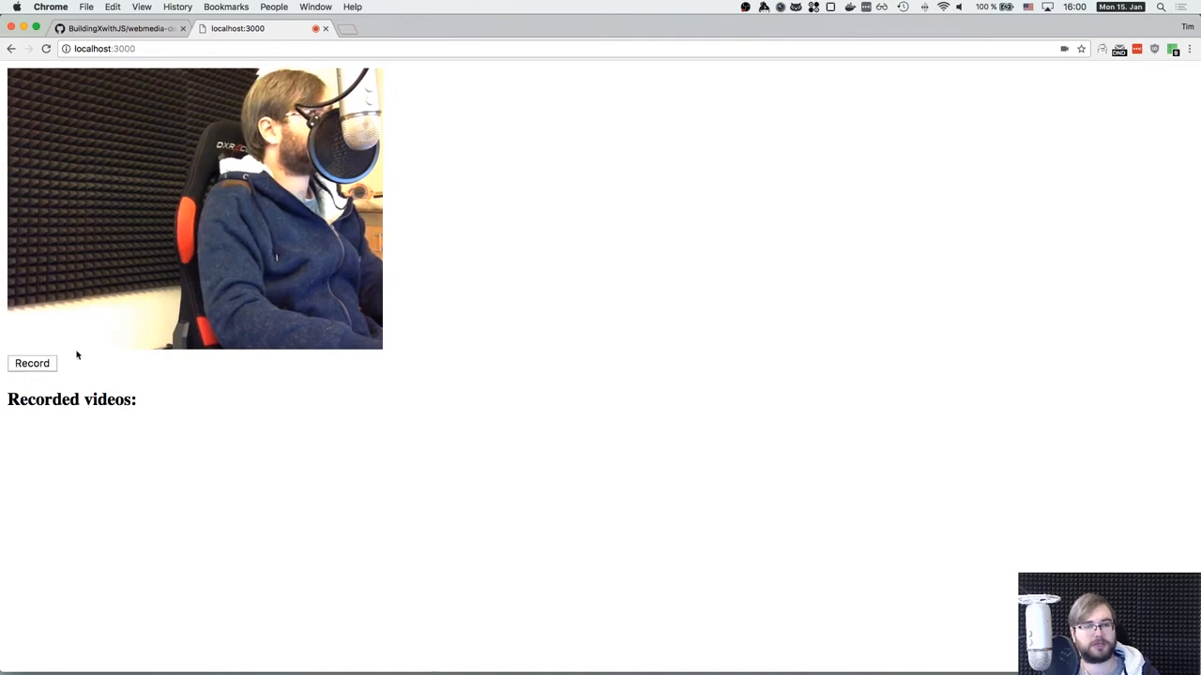
{"action": "left_click", "coordinate": [32, 363]}
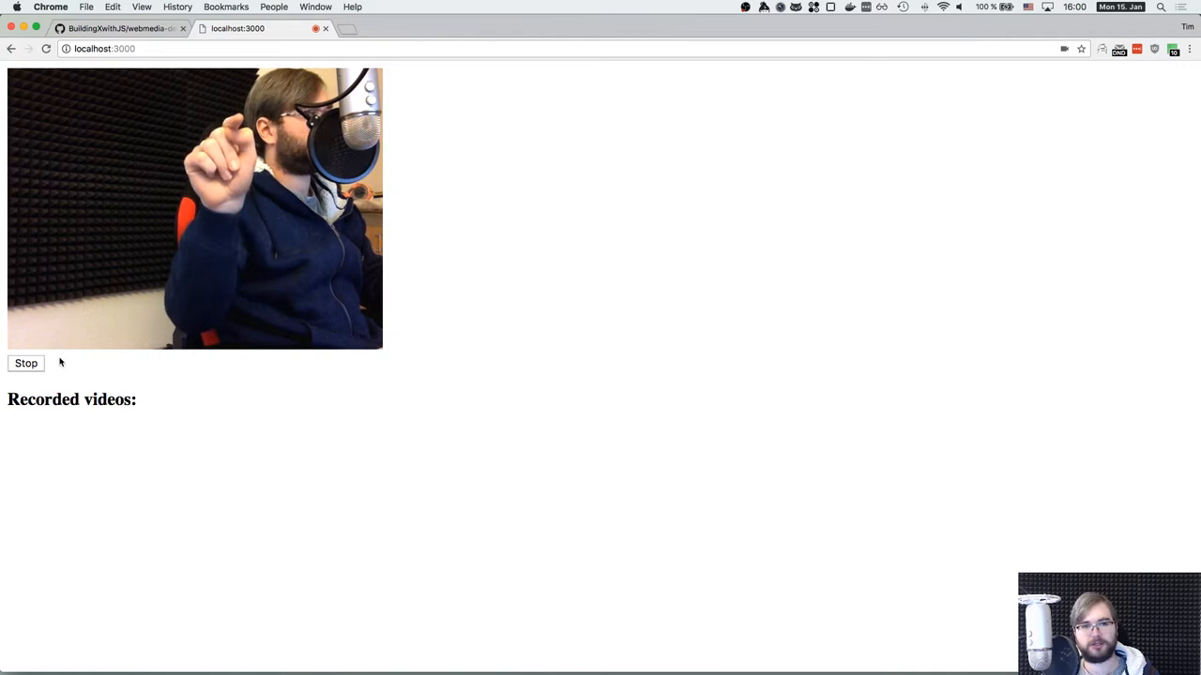
- Stop the recording, download the clip, and stop a second recording
{"action": "left_click", "coordinate": [25, 363]}
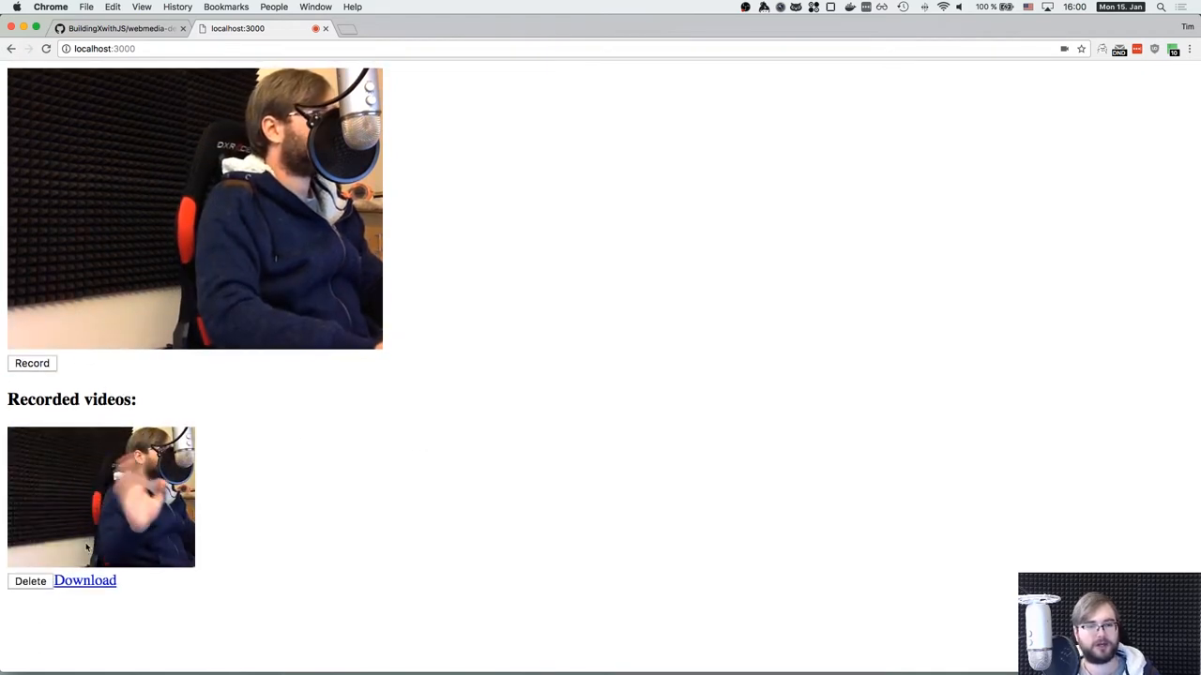
{"action": "mouse_move", "coordinate": [85, 580]}
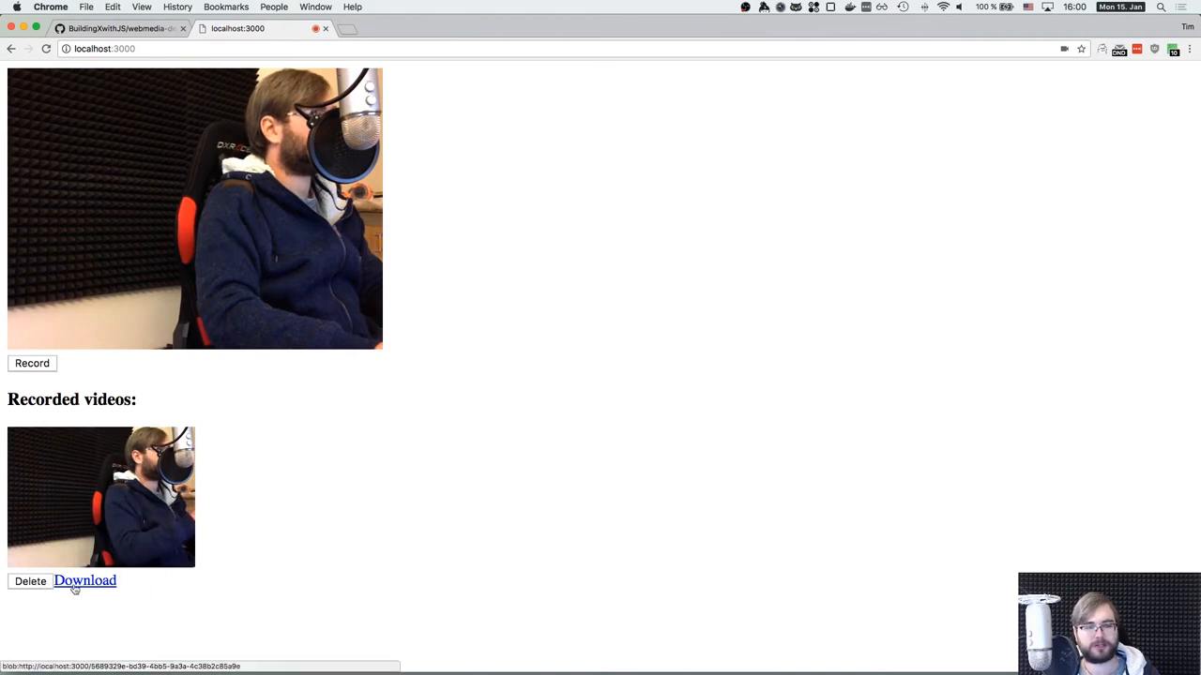
{"action": "left_click", "coordinate": [32, 363]}
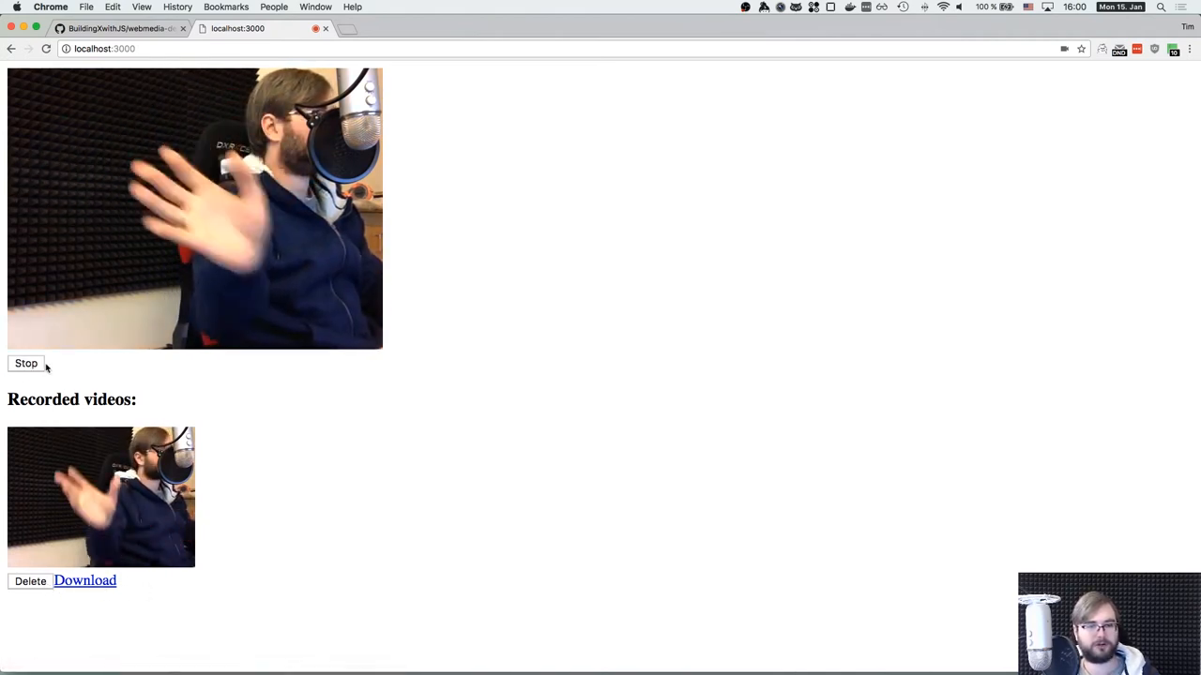
{"action": "left_click", "coordinate": [26, 363]}
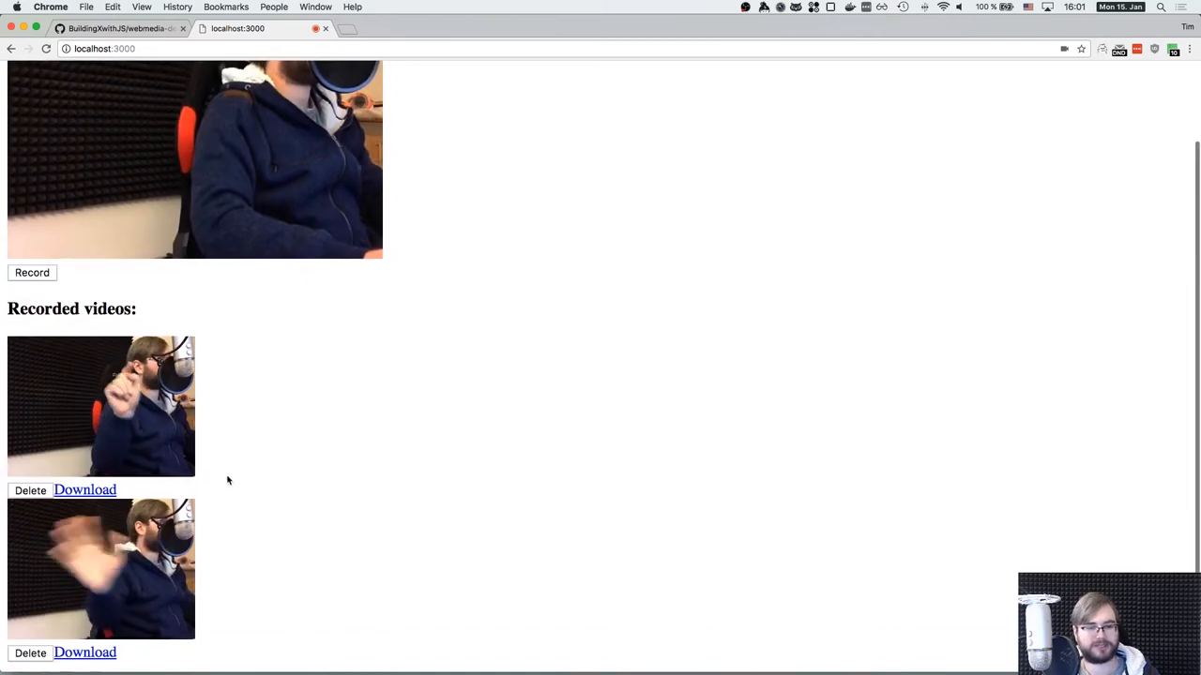
- Delete one recorded video so a single clip remains in the list
{"action": "left_click", "coordinate": [30, 489]}
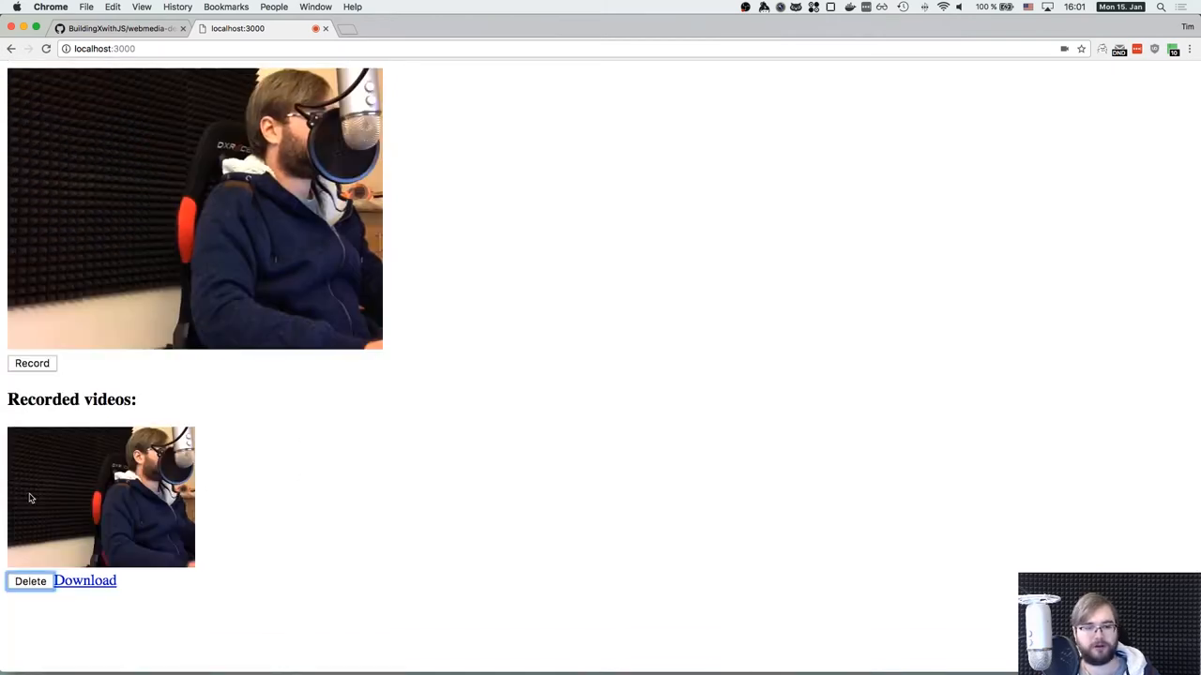
{"action": "left_click", "coordinate": [30, 581]}
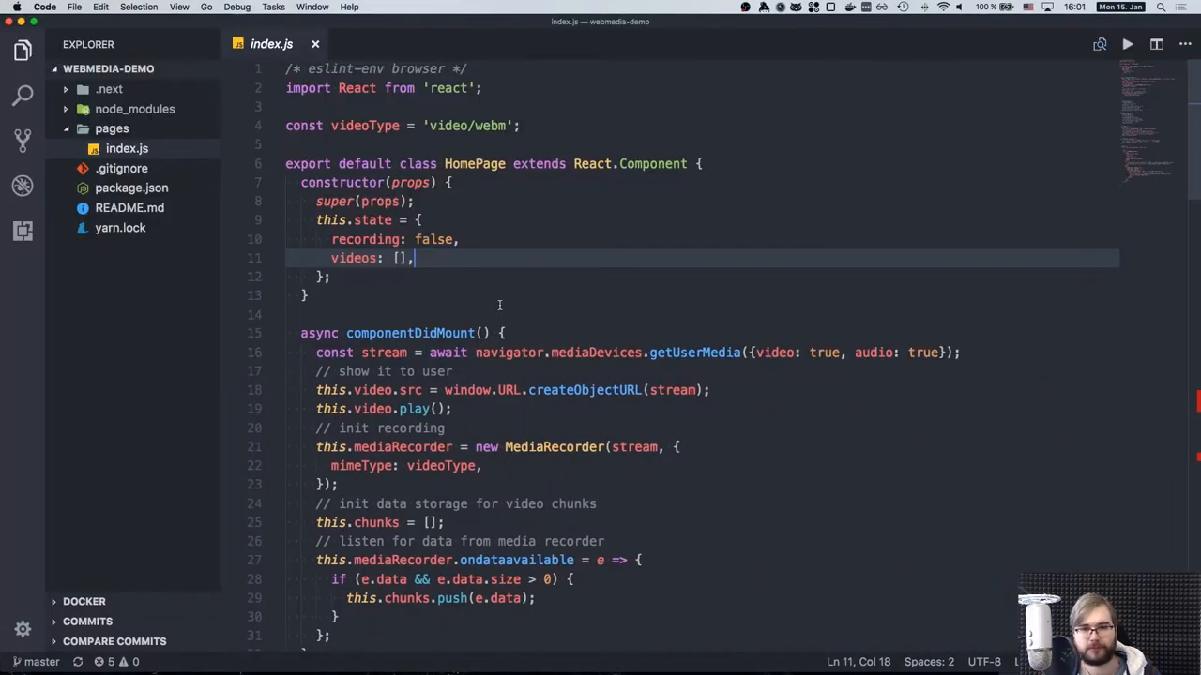
- Scroll index.js to componentDidMount and point out the getUserMedia camera-stream call
{"action": "scroll", "scroll_direction": "up", "scroll_amount": 3}
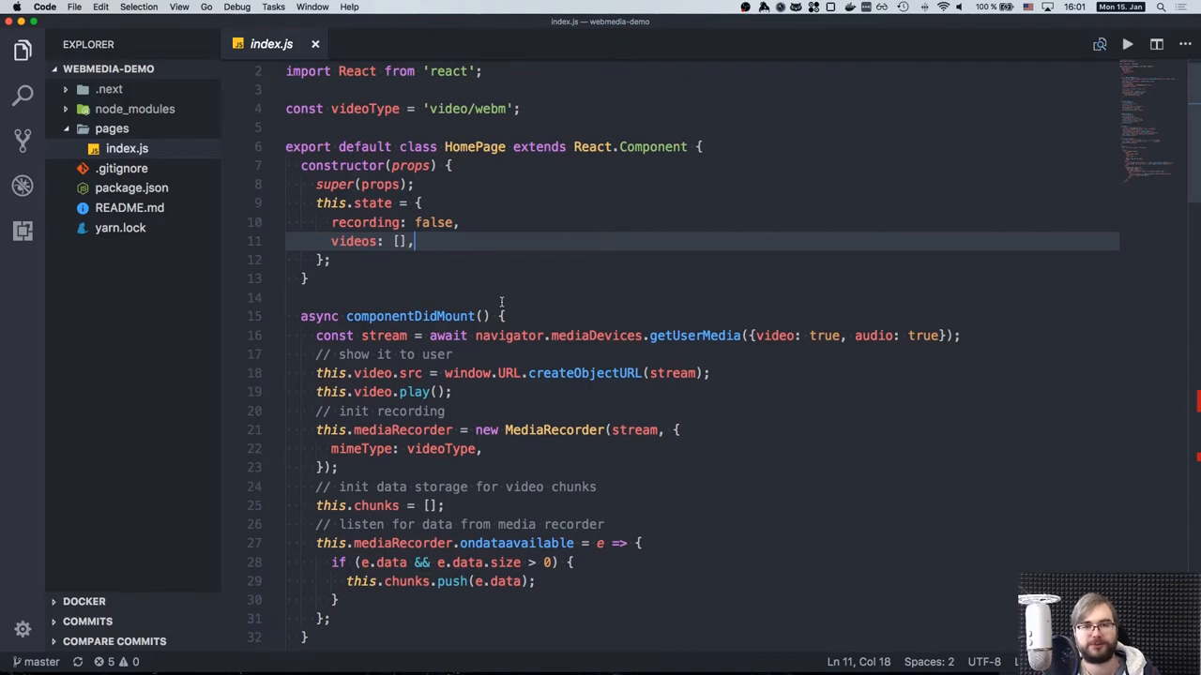
{"action": "scroll", "scroll_direction": "down", "scroll_amount": 3}
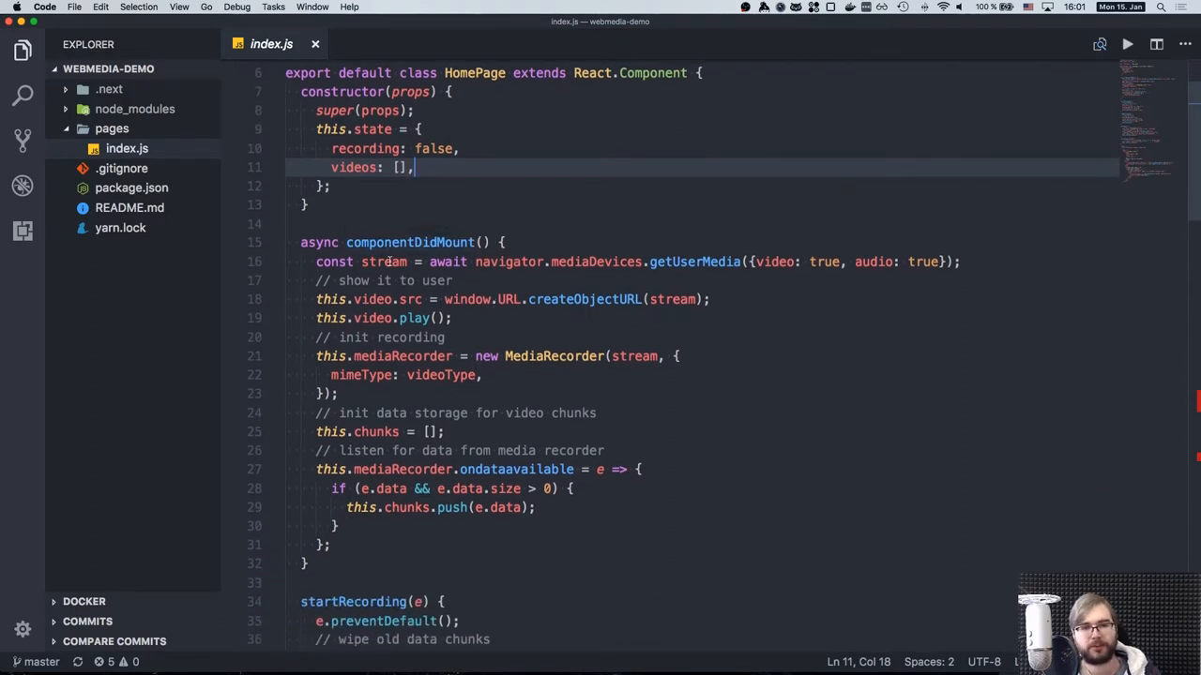
{"action": "mouse_move", "coordinate": [385, 262]}
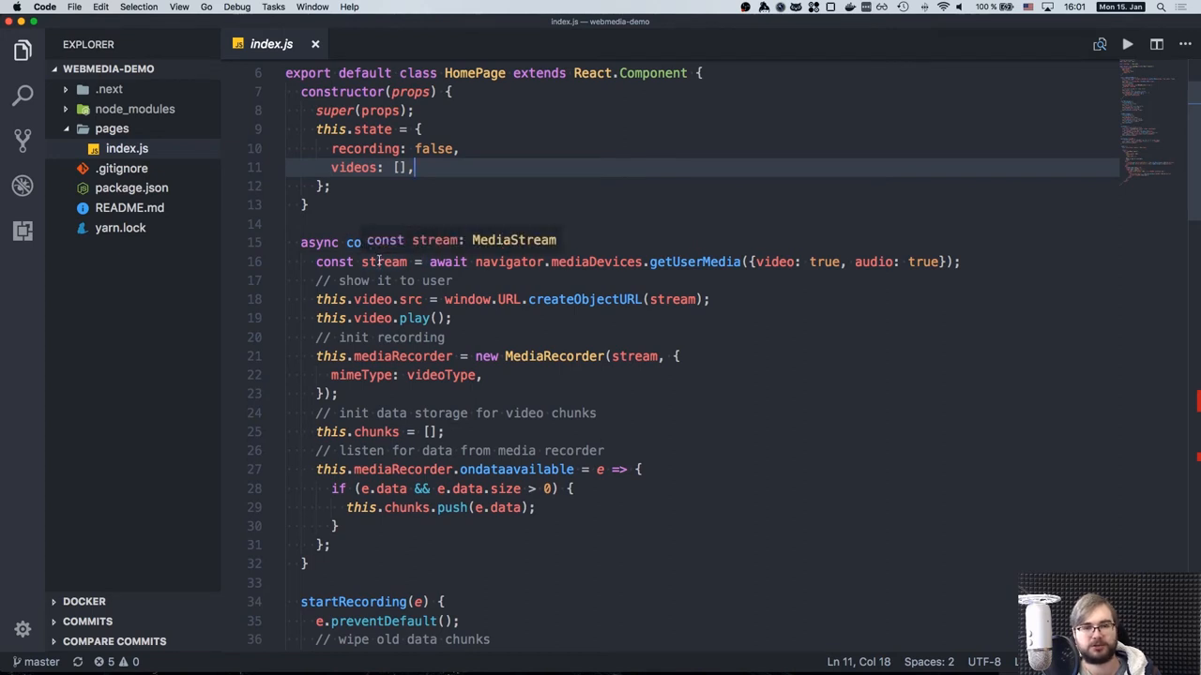
{"action": "left_click", "coordinate": [384, 262]}
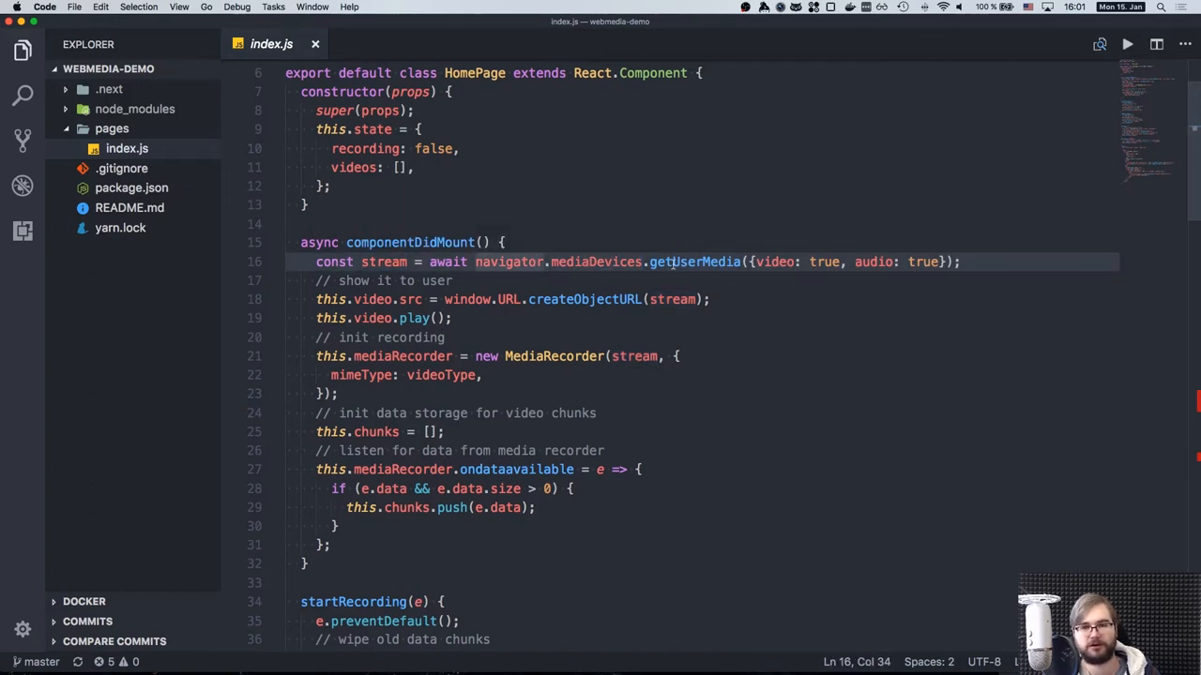
{"action": "mouse_move", "coordinate": [694, 261]}
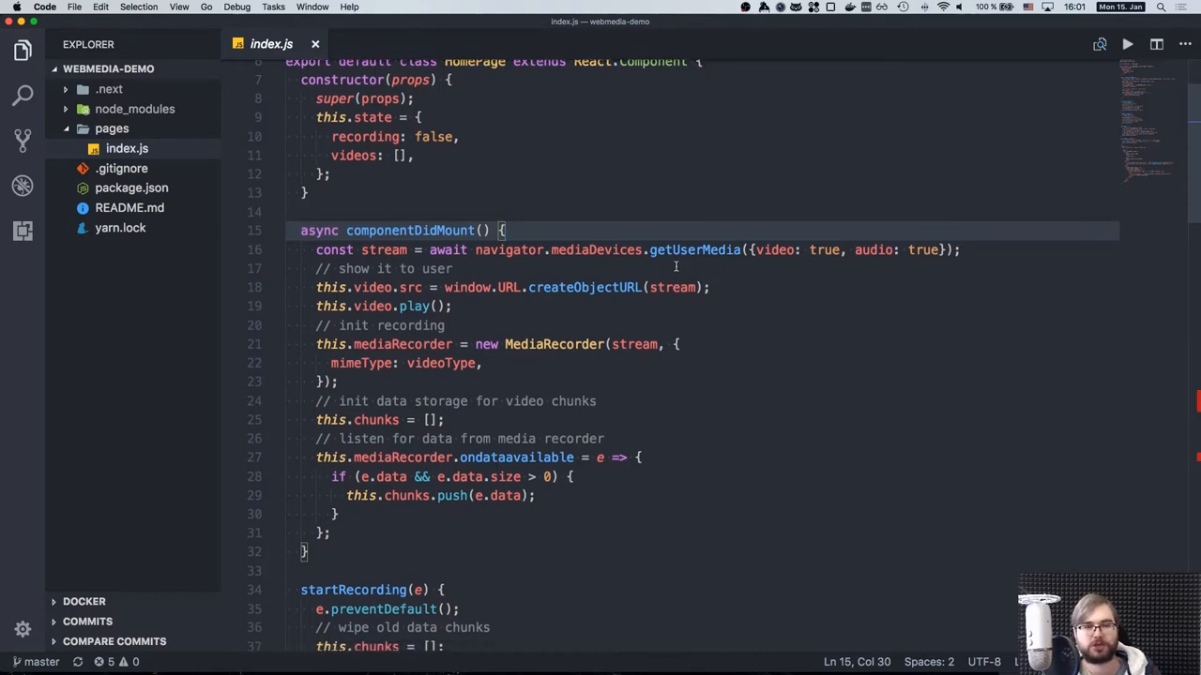
- Highlight the video property in this.video.src and move down to the render method
{"action": "double_click", "coordinate": [373, 285]}
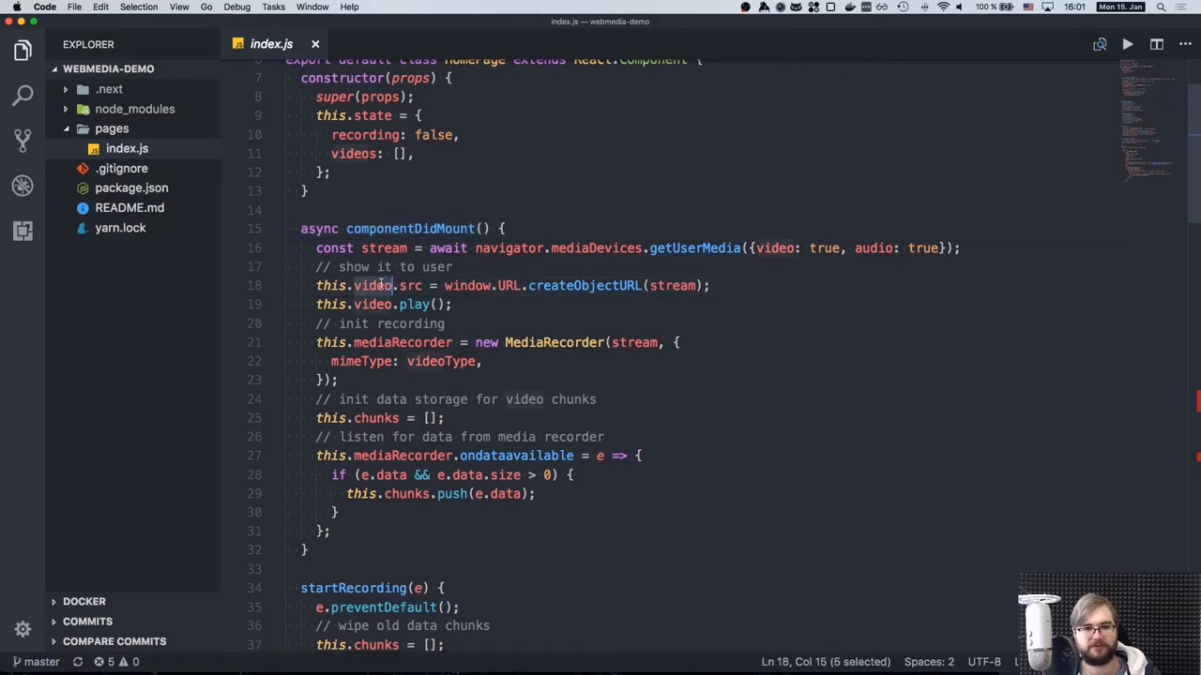
{"action": "scroll", "scroll_direction": "down", "scroll_amount": 3}
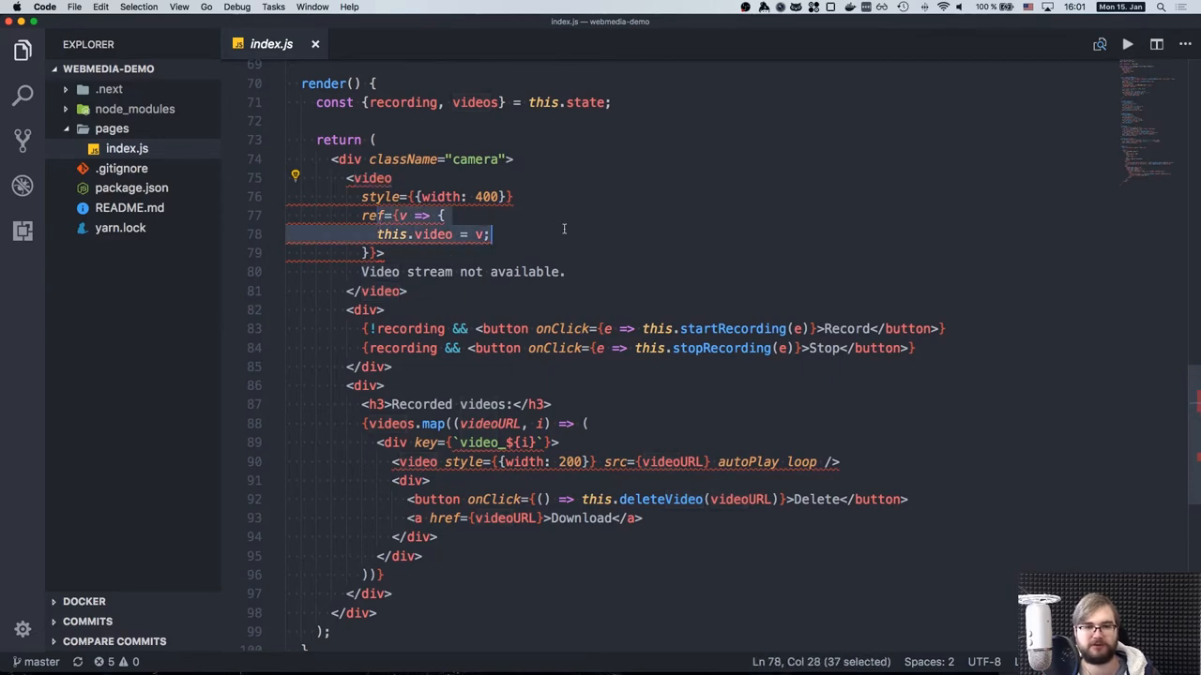
{"action": "scroll", "scroll_direction": "up", "scroll_amount": 3}
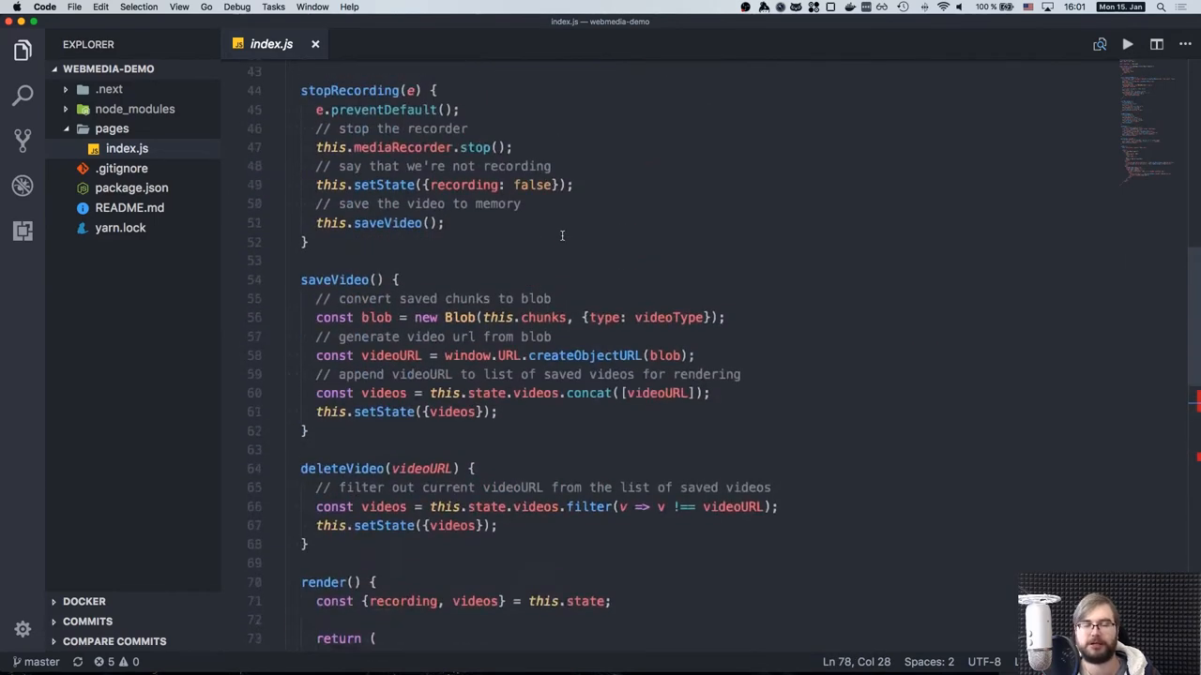
{"action": "scroll", "scroll_direction": "up", "scroll_amount": 3}
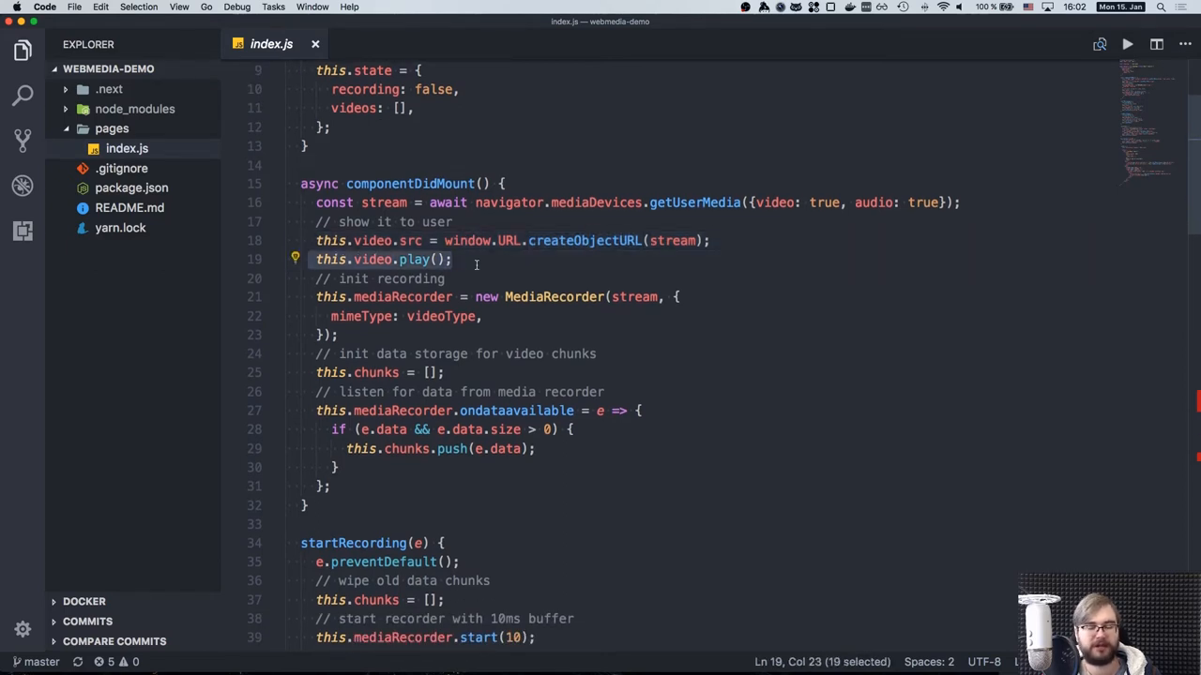
{"action": "left_click", "coordinate": [475, 260]}
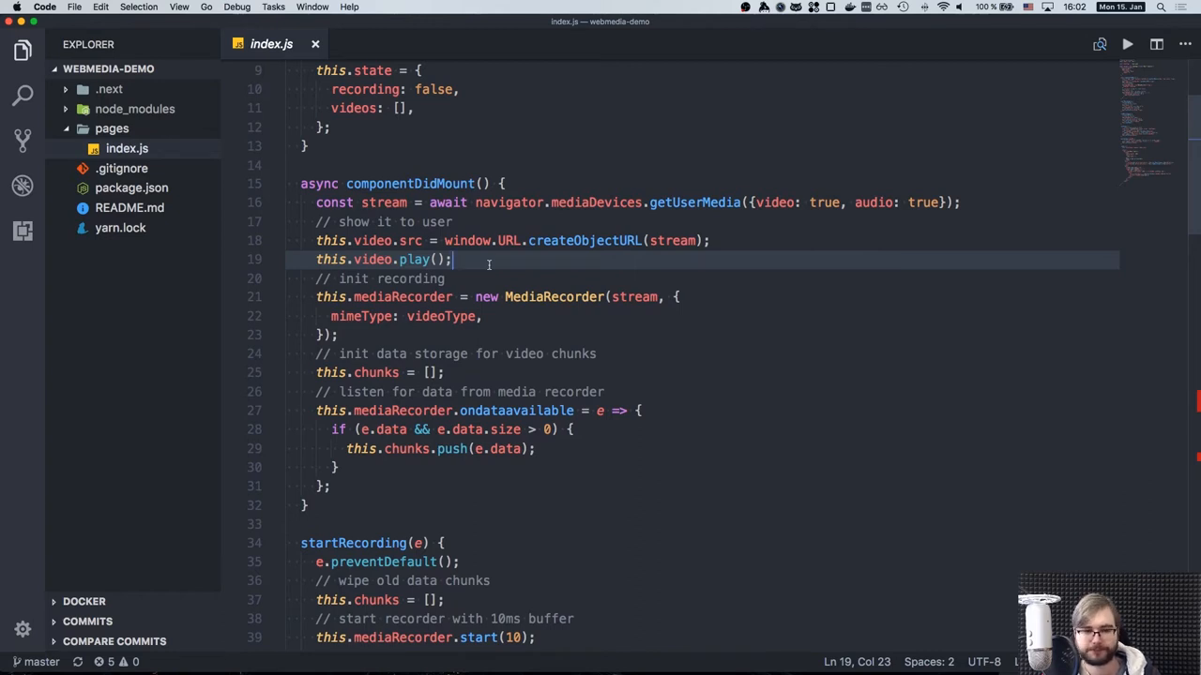
{"action": "scroll", "scroll_direction": "down", "scroll_amount": 3}
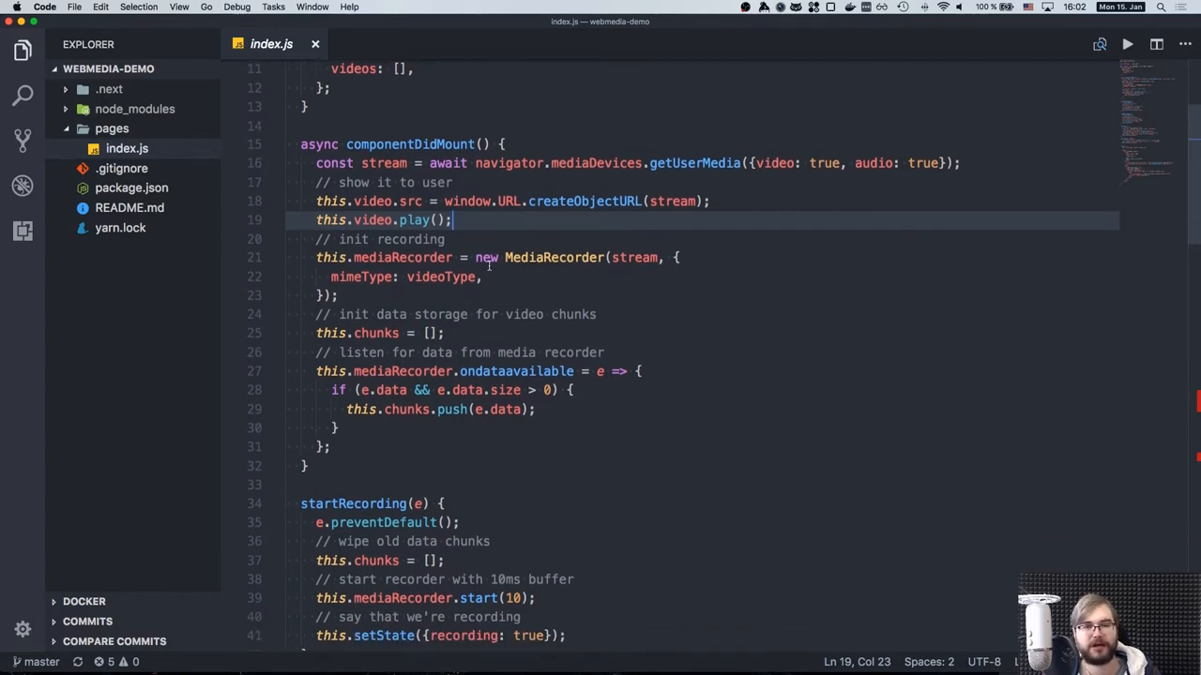
{"action": "mouse_move", "coordinate": [553, 257]}
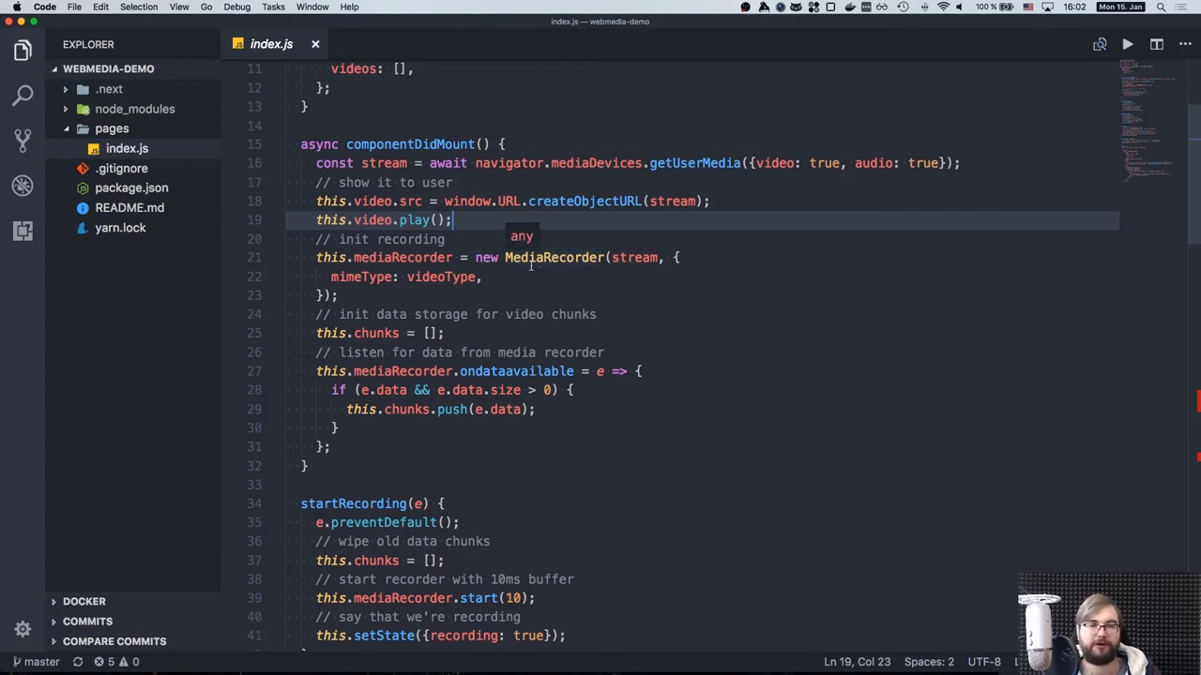
{"action": "left_click", "coordinate": [636, 257]}
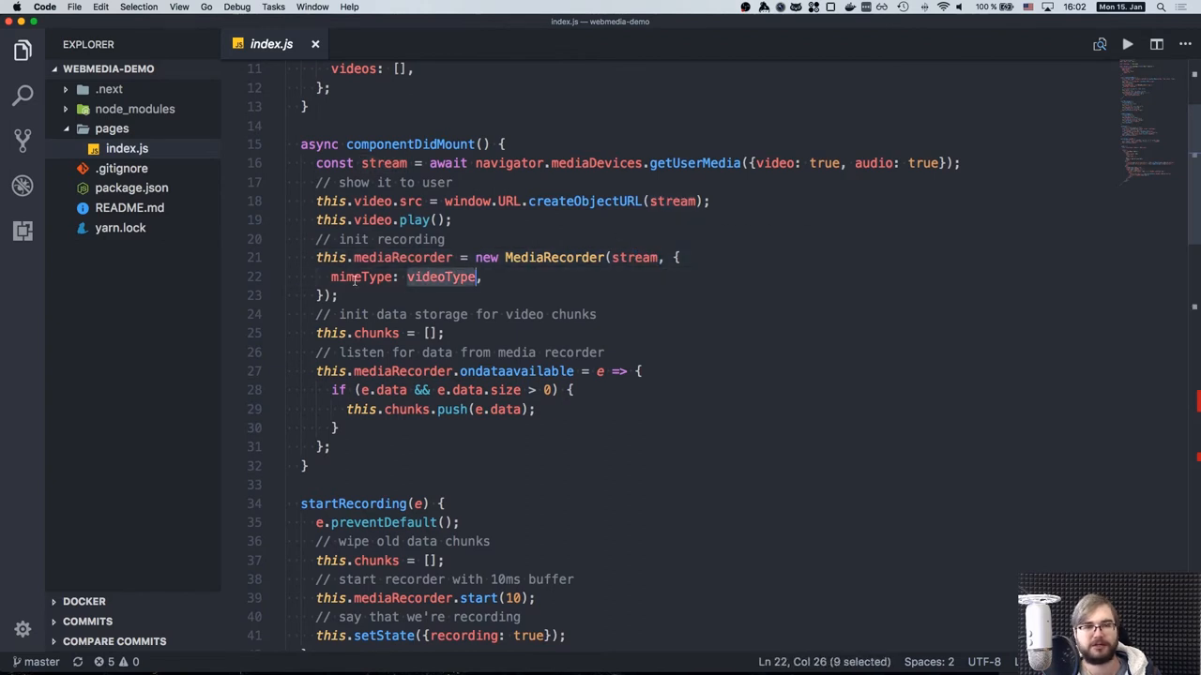
{"action": "scroll", "scroll_direction": "up", "scroll_amount": 3}
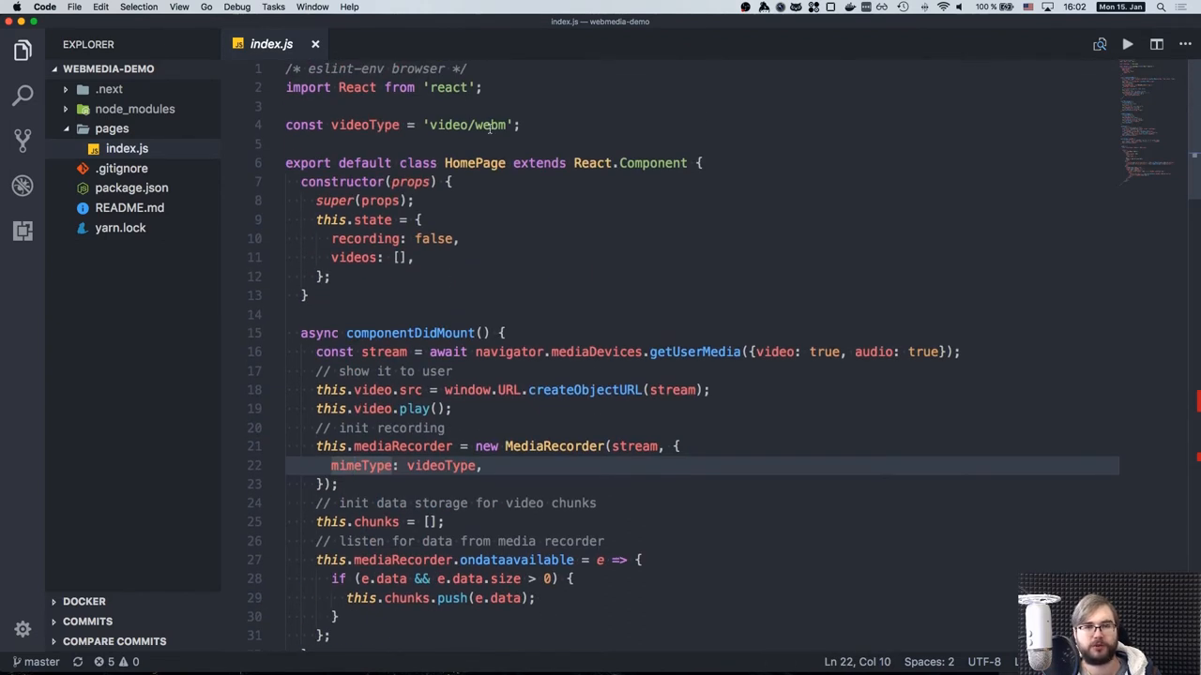
{"action": "scroll", "scroll_direction": "down", "scroll_amount": 3}
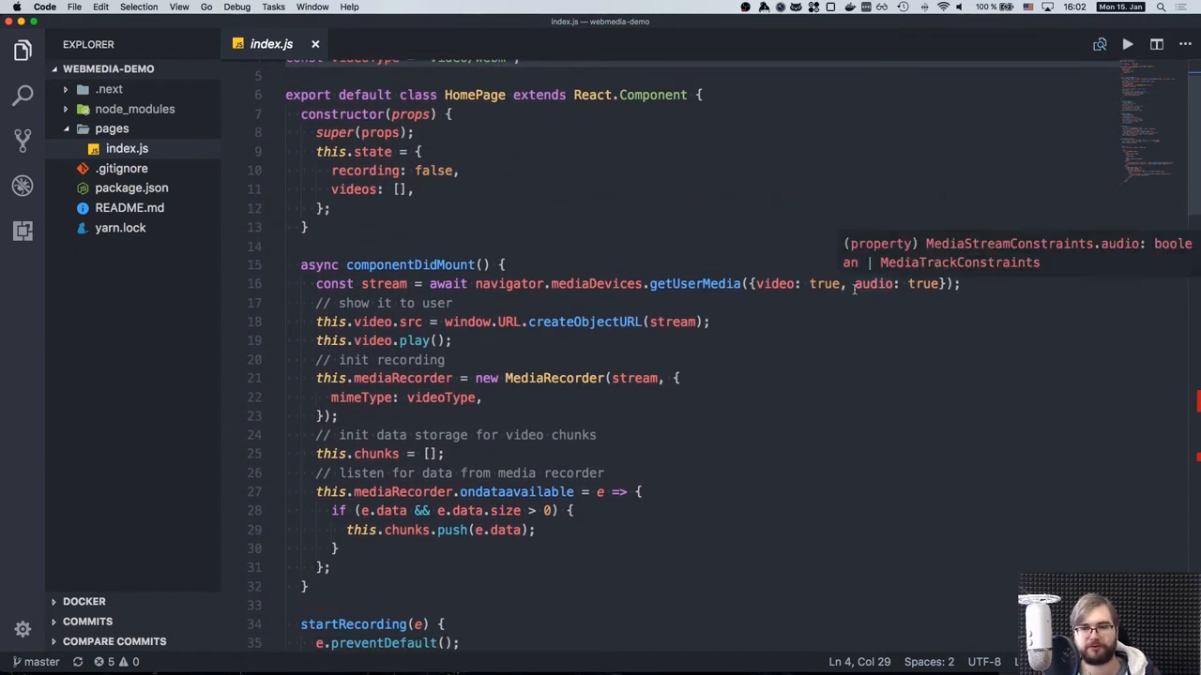
{"action": "mouse_move", "coordinate": [773, 283]}
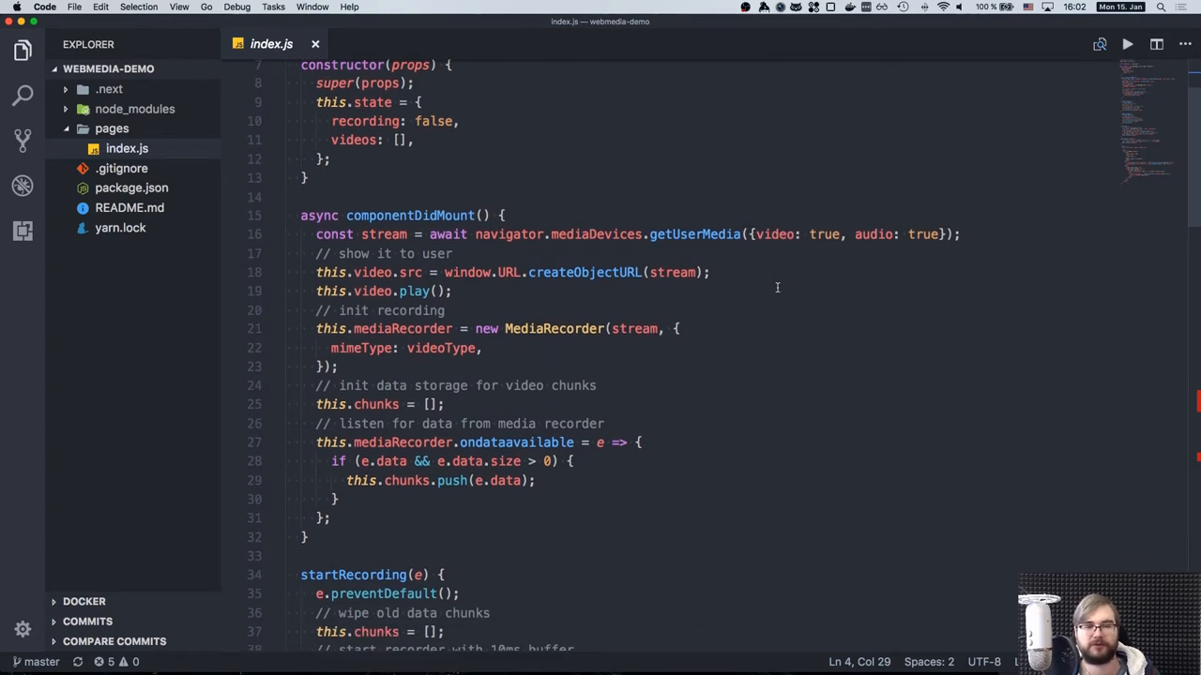
{"action": "scroll", "scroll_direction": "down", "scroll_amount": 3}
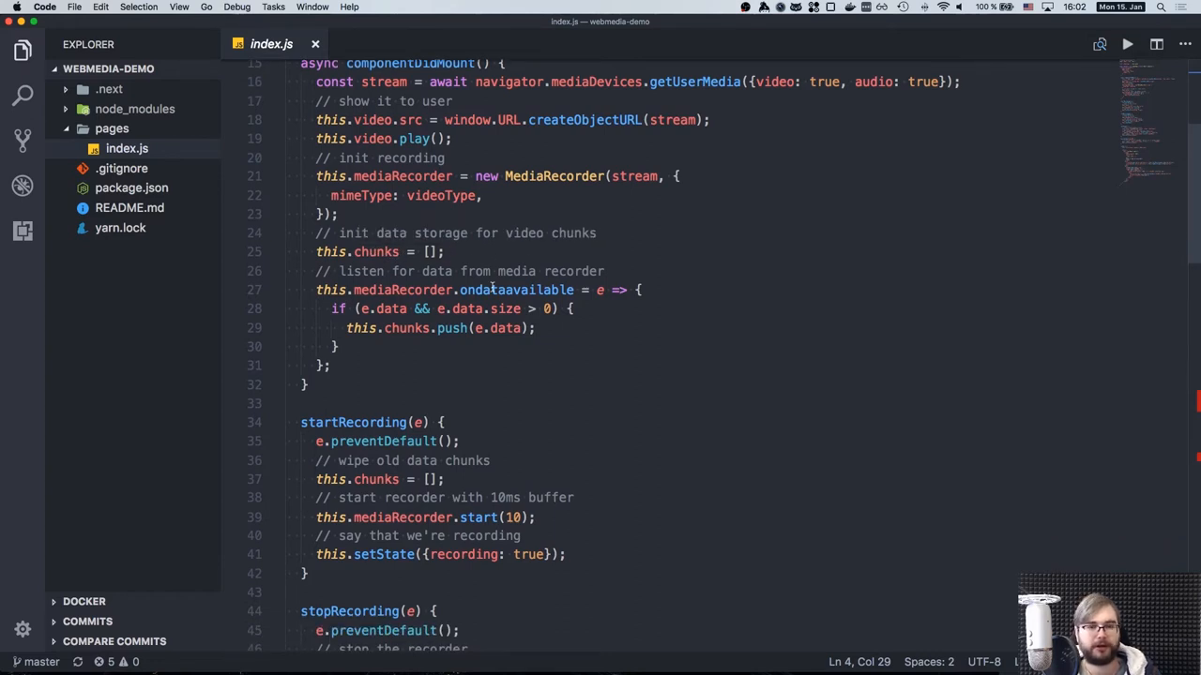
{"action": "scroll", "scroll_direction": "down", "scroll_amount": 3}
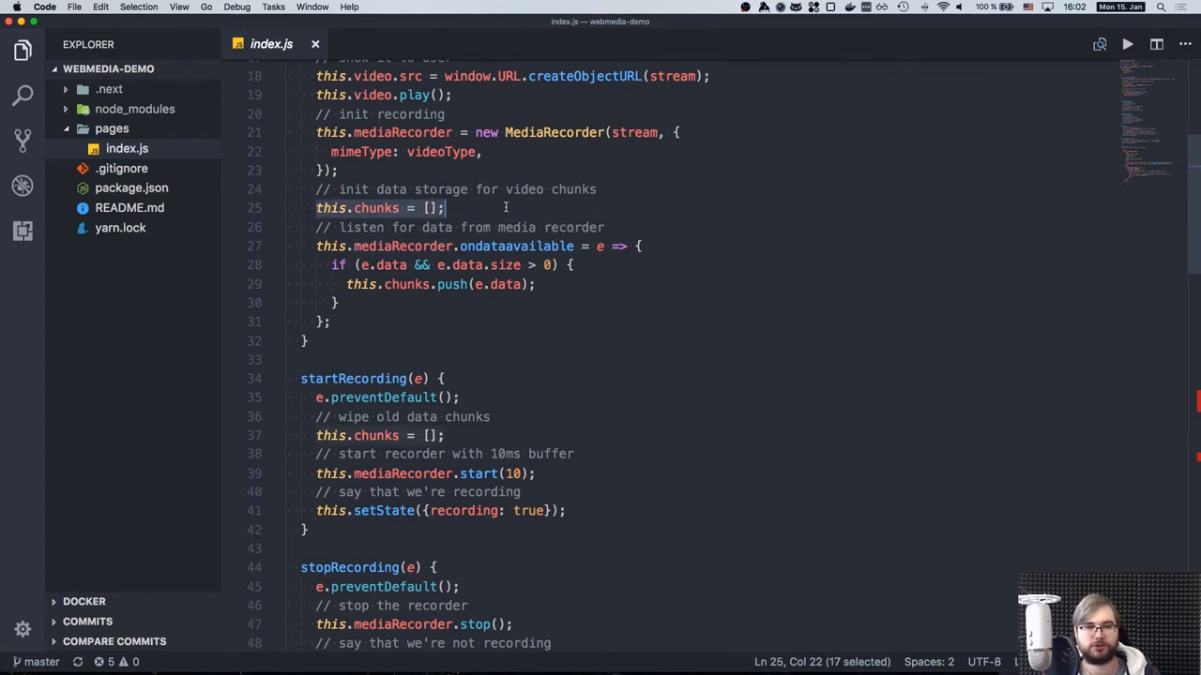
{"action": "scroll", "scroll_direction": "down", "scroll_amount": 3}
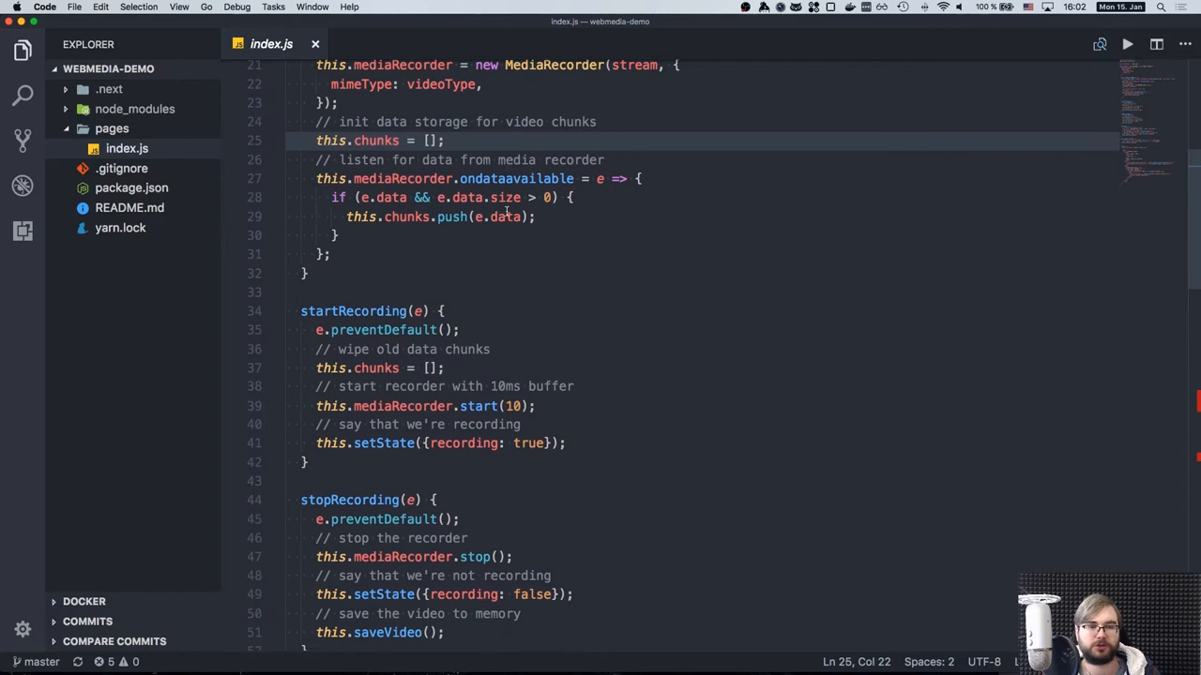
{"action": "scroll", "scroll_direction": "down", "scroll_amount": 3}
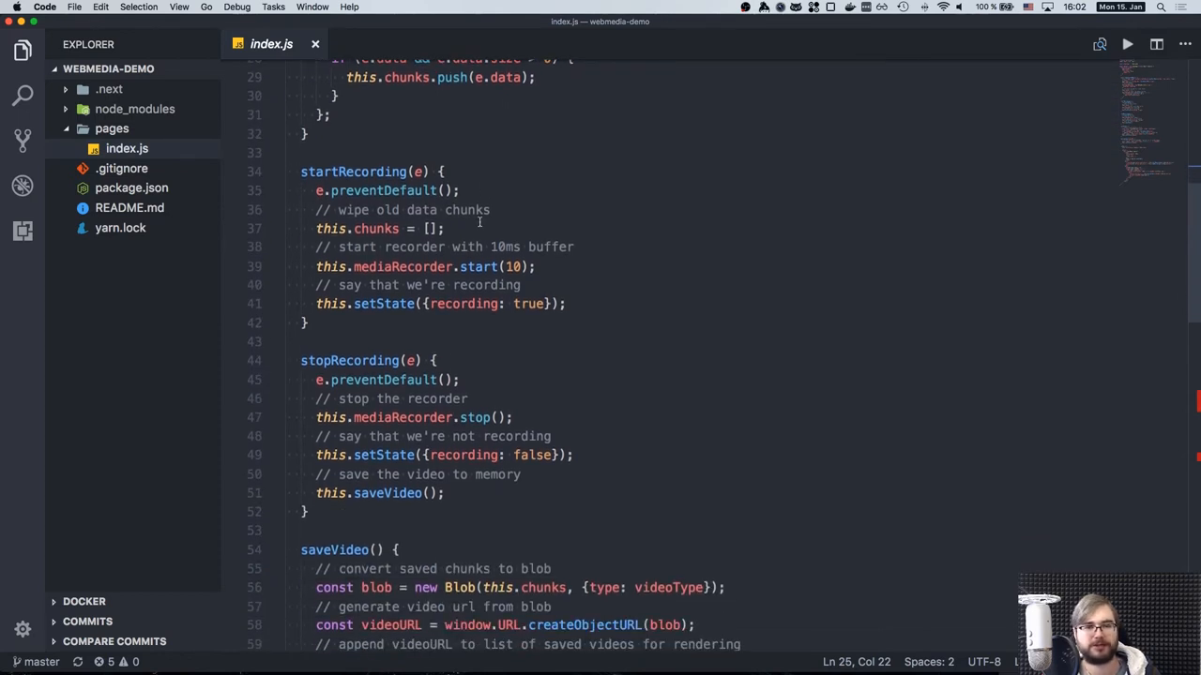
{"action": "left_click", "coordinate": [537, 267]}
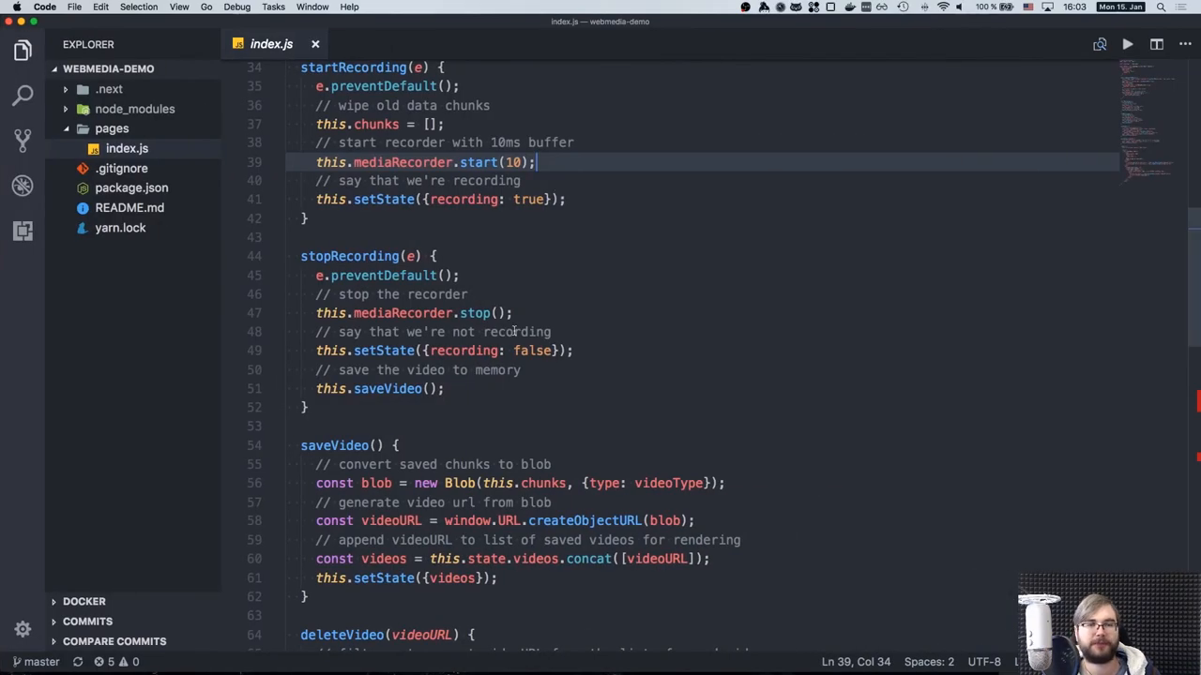
{"action": "scroll", "scroll_direction": "down", "scroll_amount": 3}
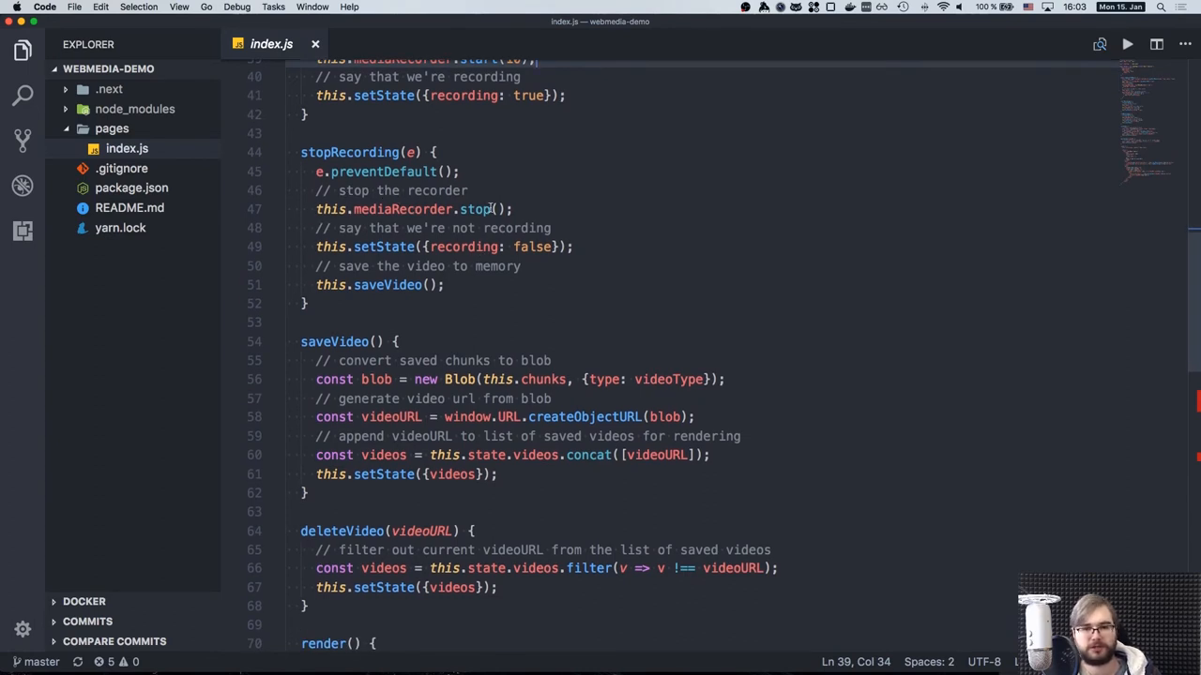
{"action": "double_click", "coordinate": [401, 209]}
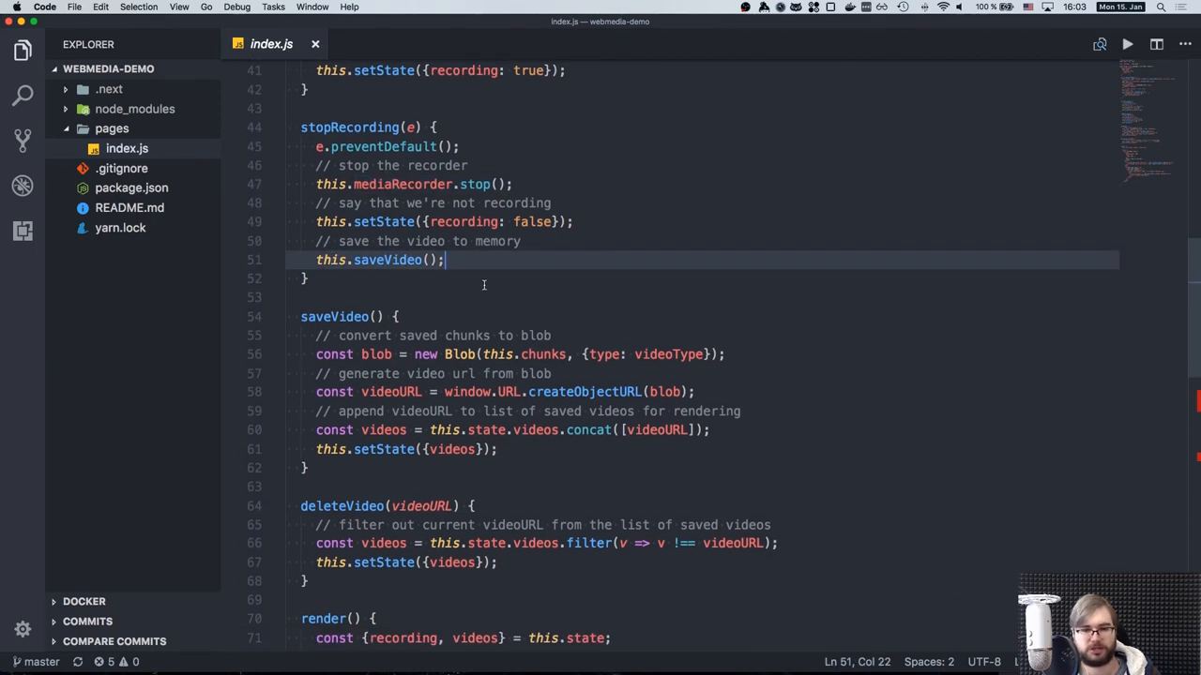
{"action": "scroll", "scroll_direction": "down", "scroll_amount": 3}
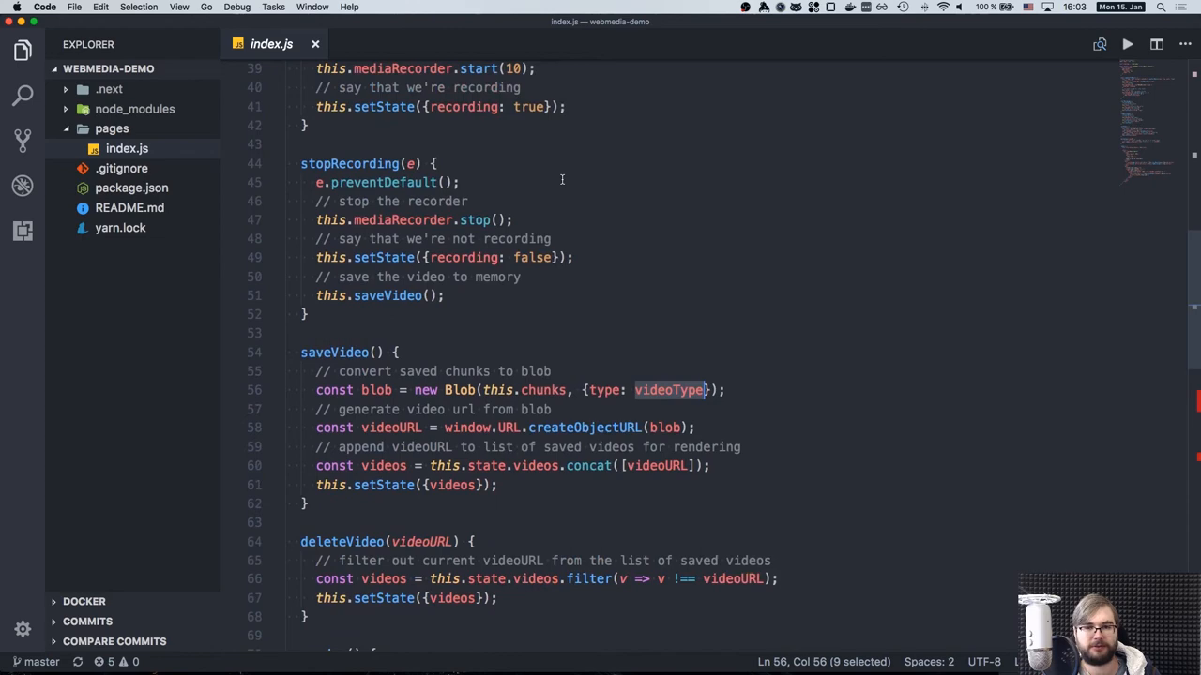
{"action": "scroll", "scroll_direction": "down", "scroll_amount": 3}
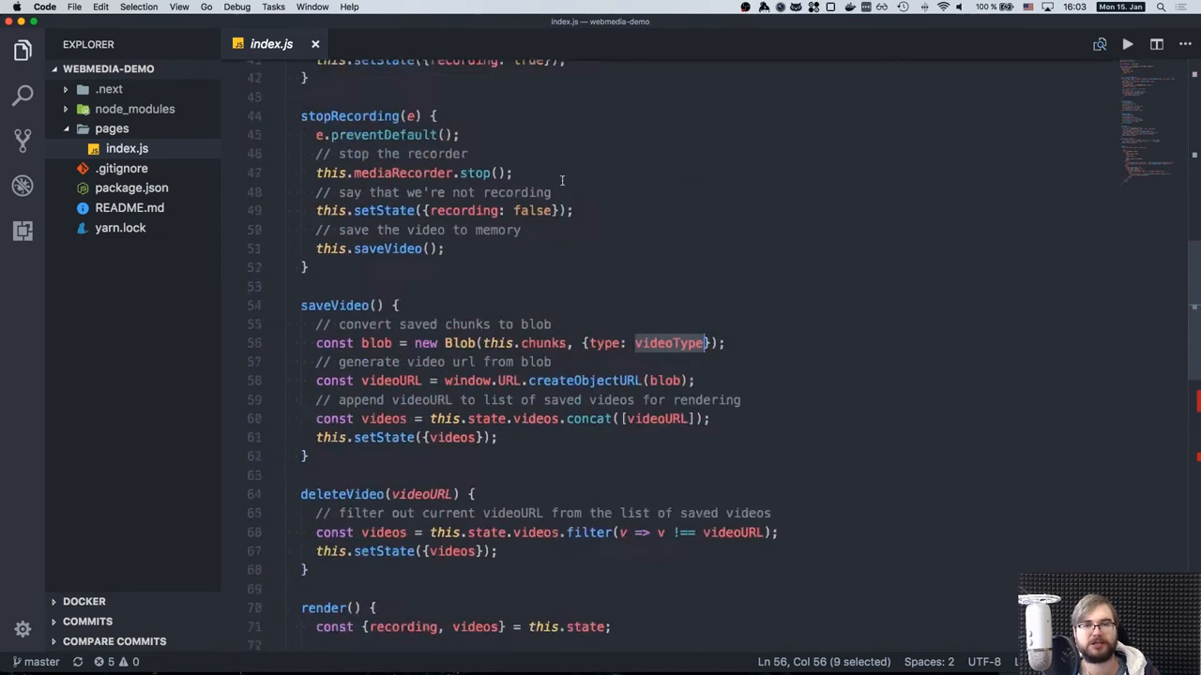
{"action": "scroll", "scroll_direction": "up", "scroll_amount": 3}
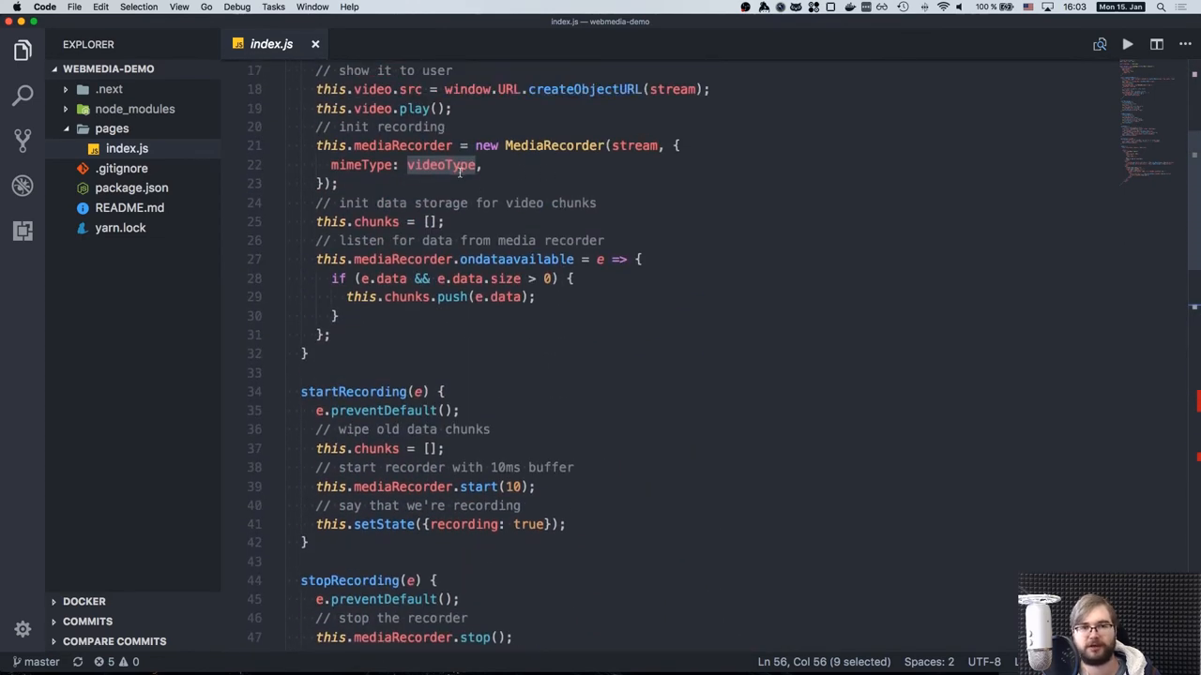
{"action": "scroll", "scroll_direction": "down", "scroll_amount": 3}
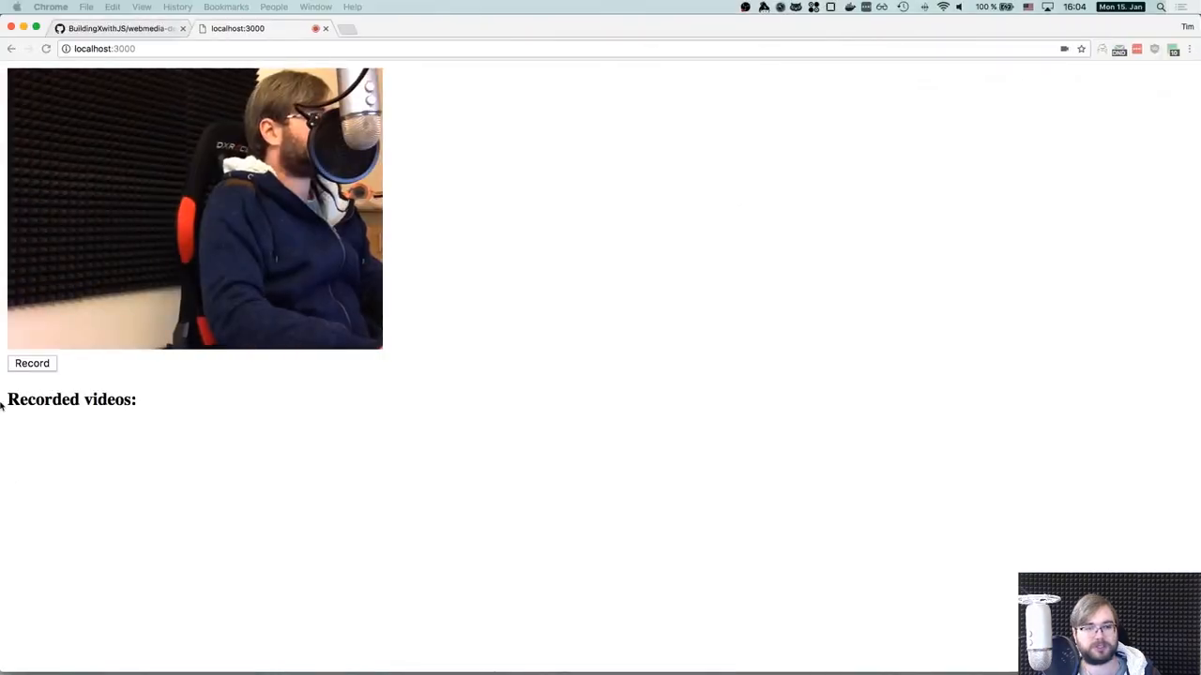
- Record a short webcam clip with Record and end it with Stop
{"action": "left_click", "coordinate": [32, 363]}
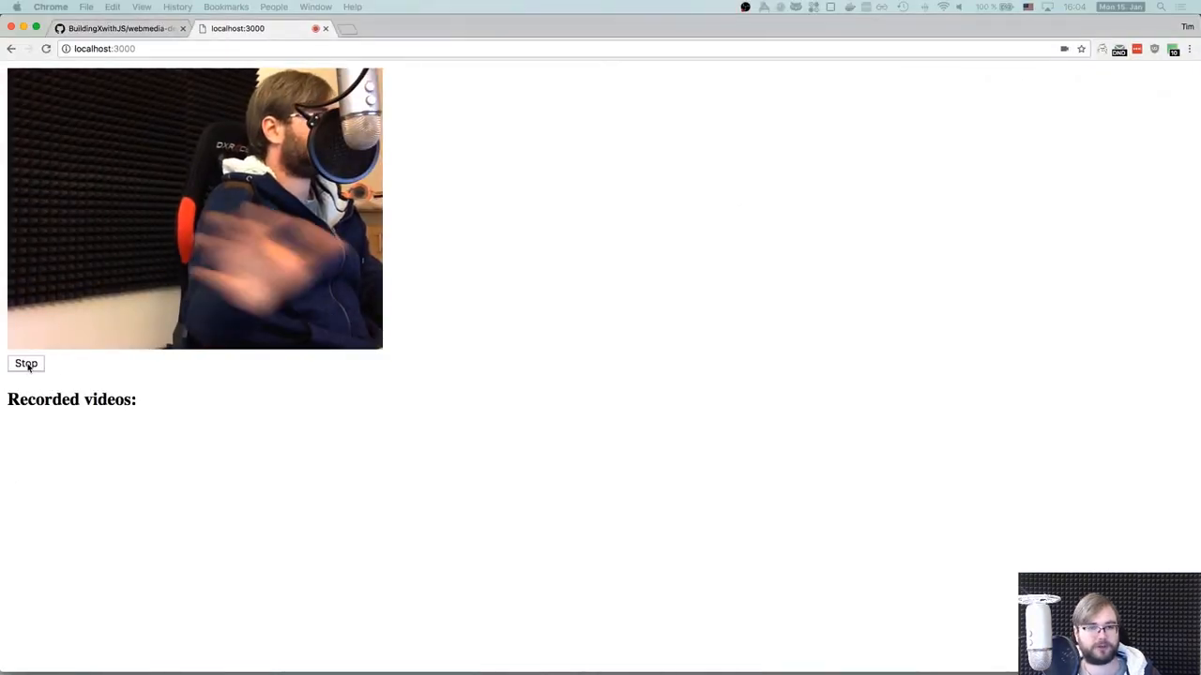
{"action": "left_click", "coordinate": [25, 363]}
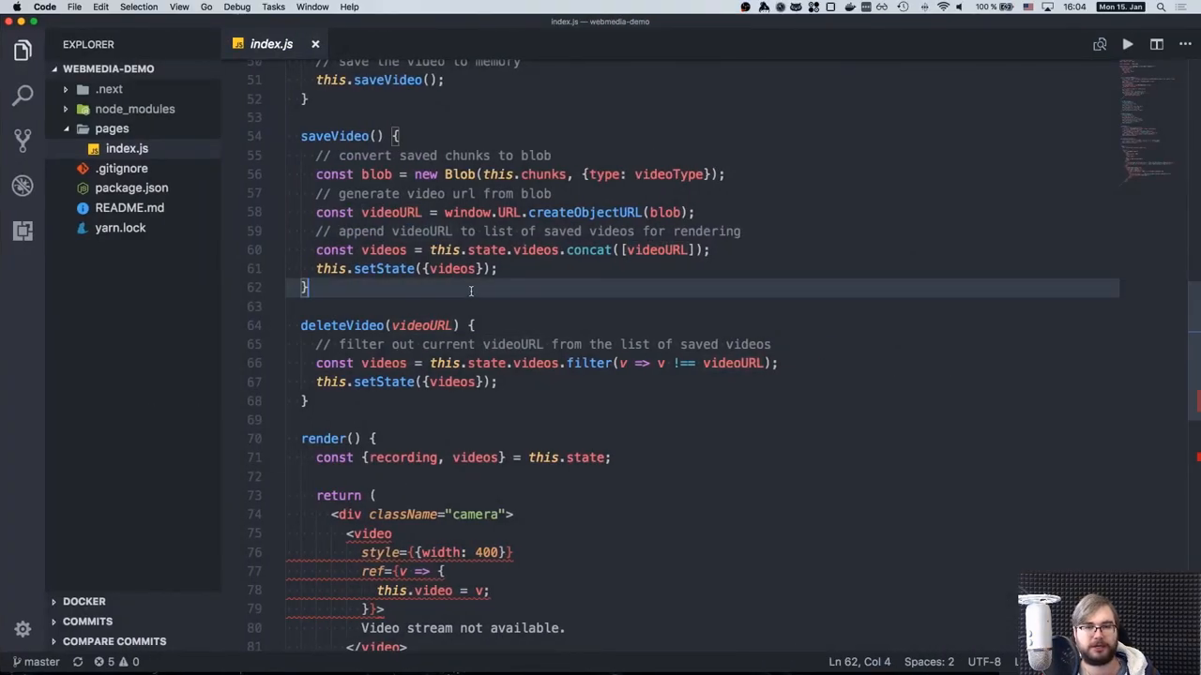
{"action": "scroll", "scroll_direction": "up", "scroll_amount": 3}
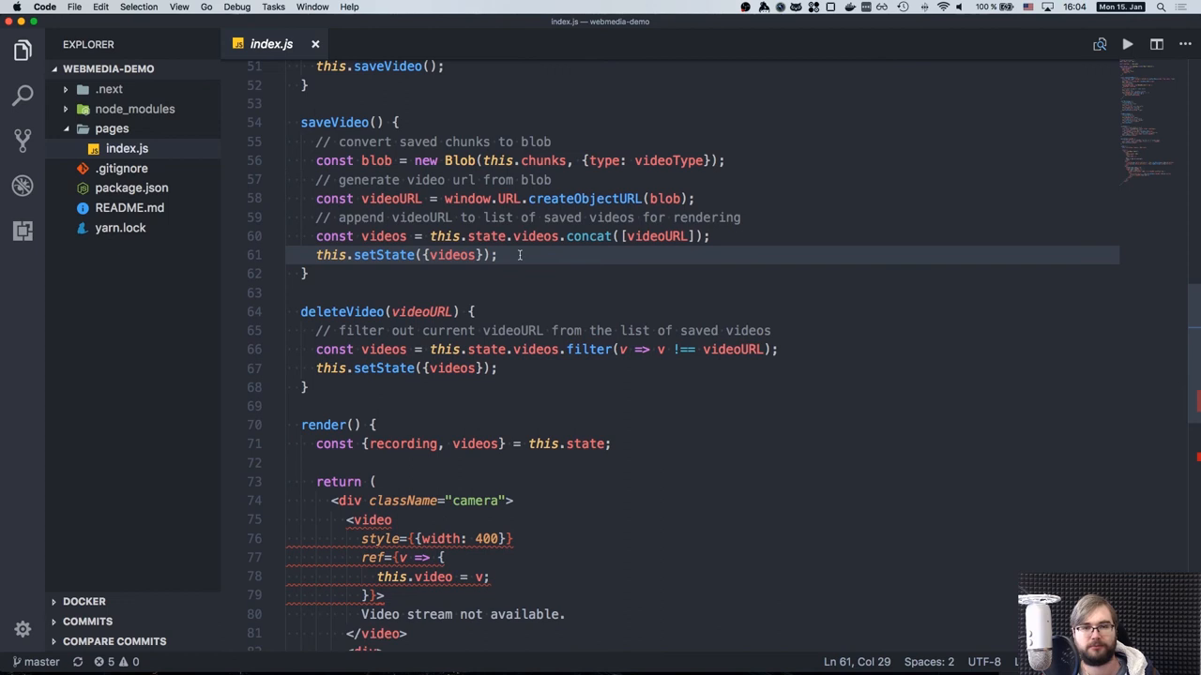
{"action": "scroll", "scroll_direction": "up", "scroll_amount": 3}
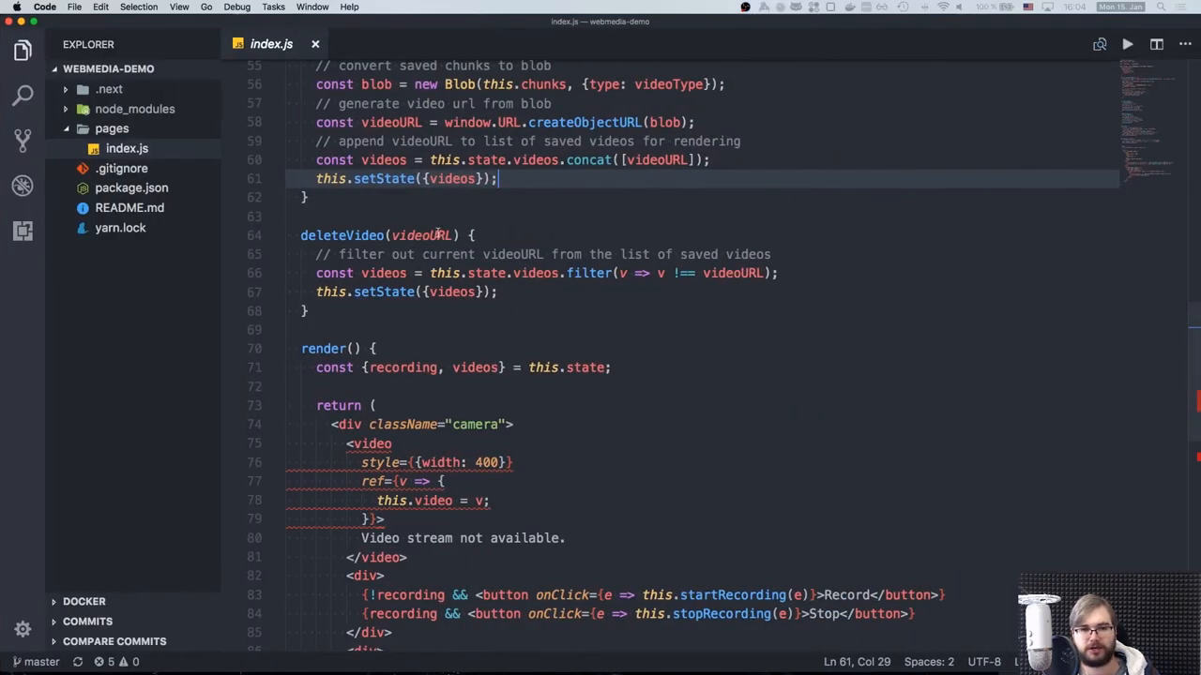
{"action": "scroll", "scroll_direction": "down", "scroll_amount": 3}
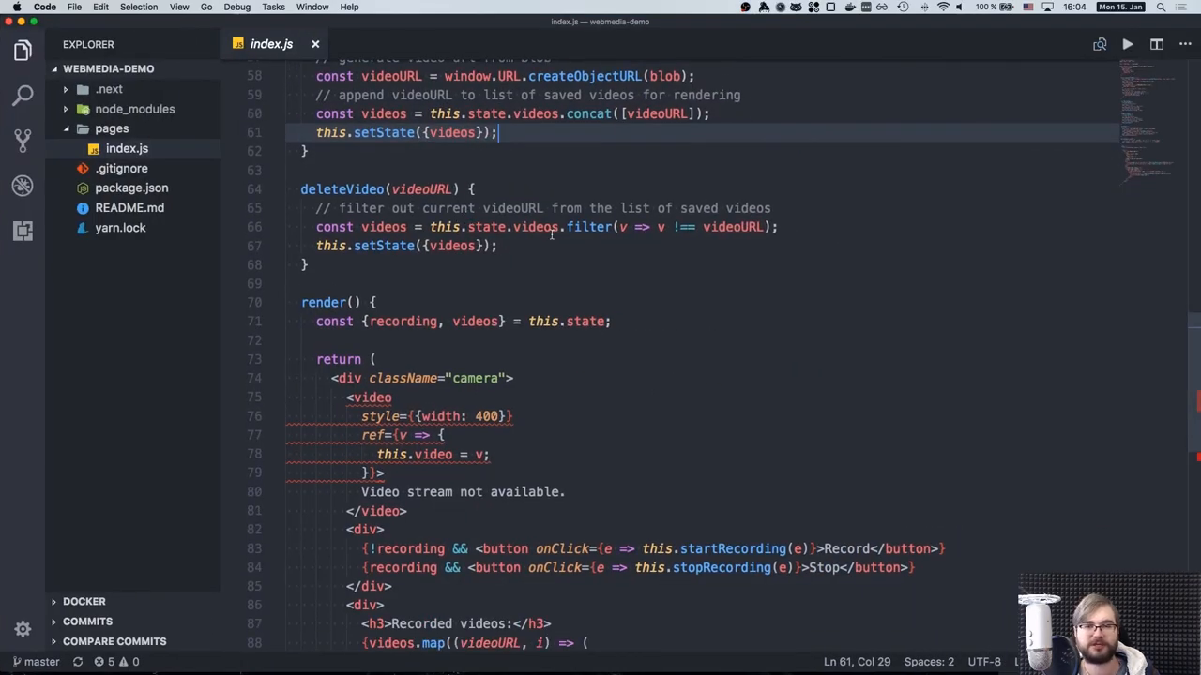
{"action": "mouse_move", "coordinate": [731, 226]}
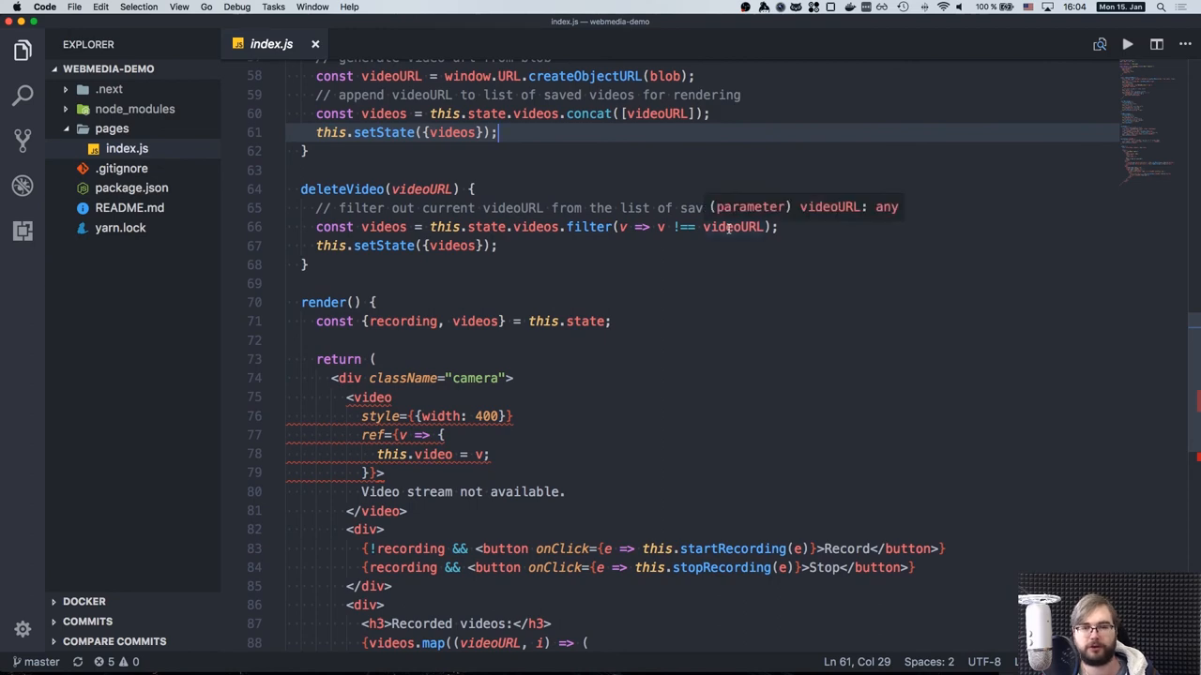
{"action": "scroll", "scroll_direction": "down", "scroll_amount": 3}
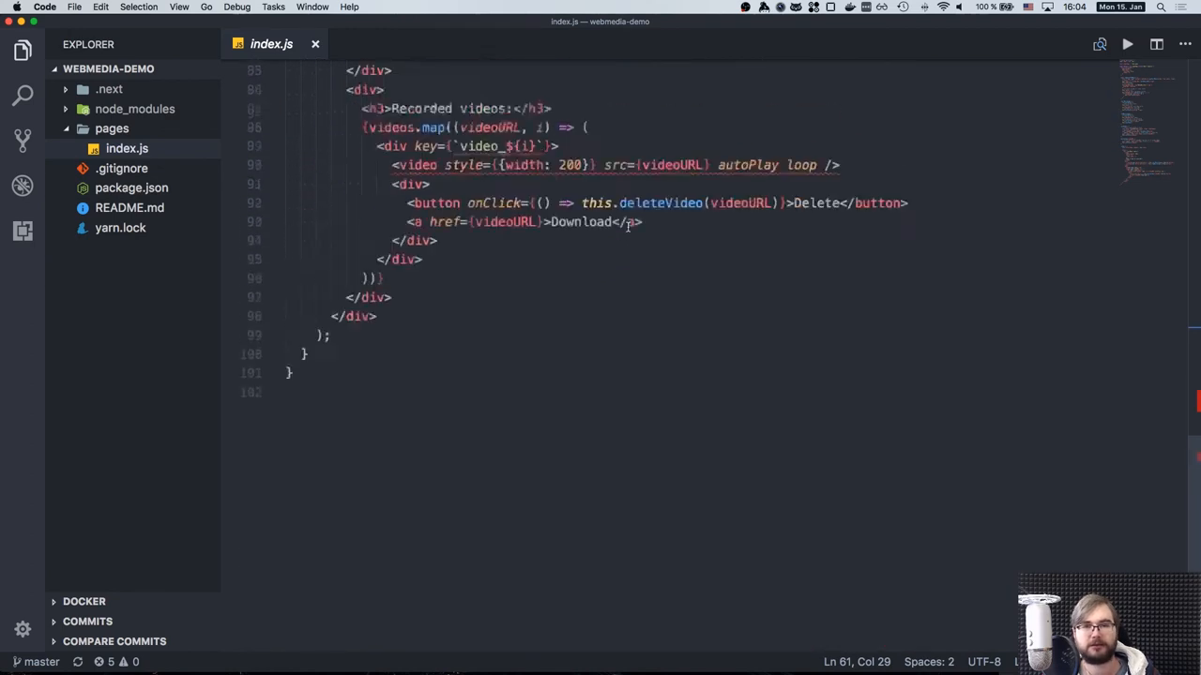
{"action": "double_click", "coordinate": [504, 321]}
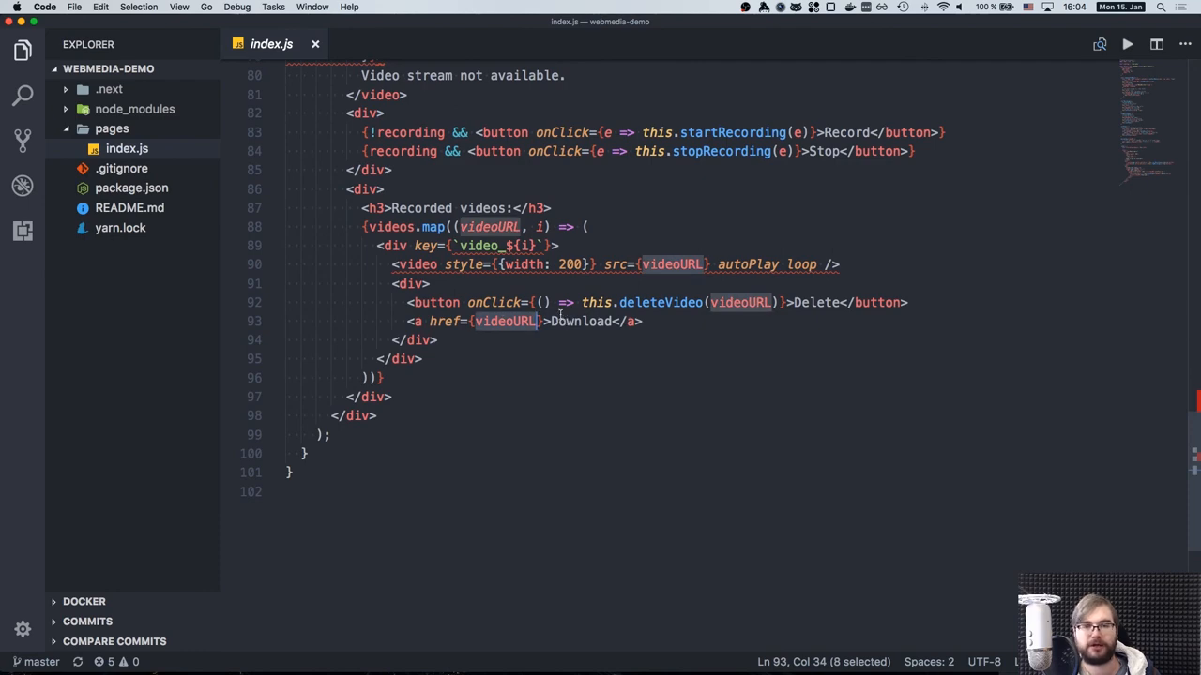
{"action": "scroll", "scroll_direction": "up", "scroll_amount": 3}
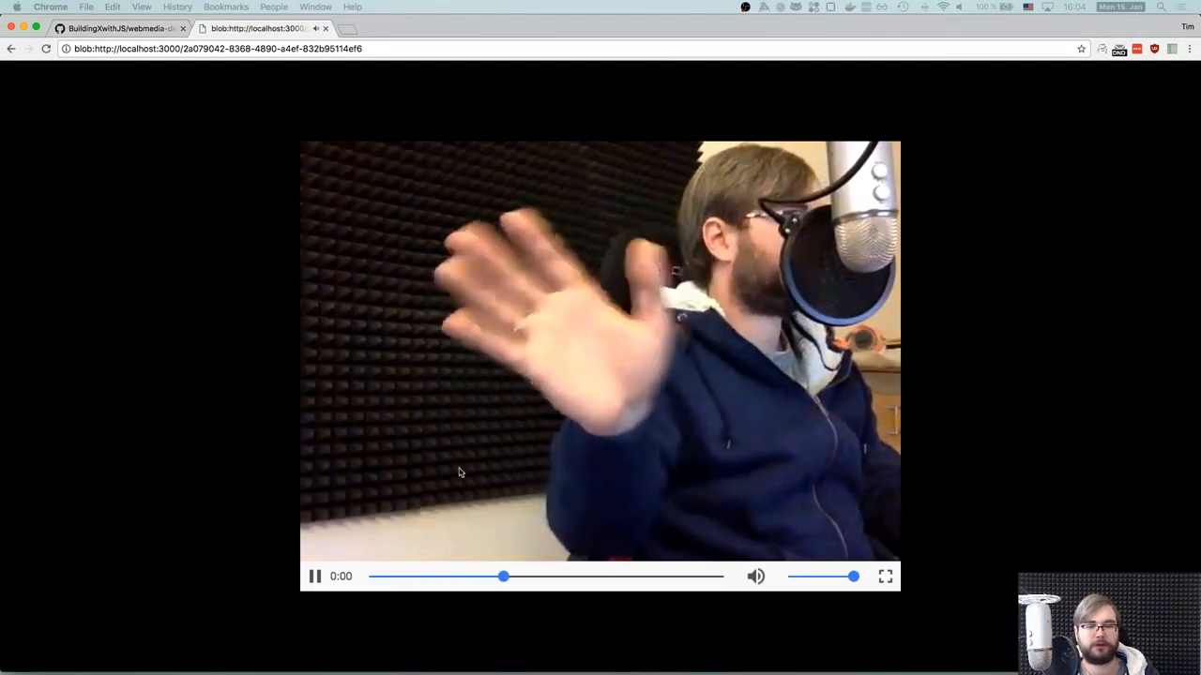
{"action": "left_click", "coordinate": [315, 576]}
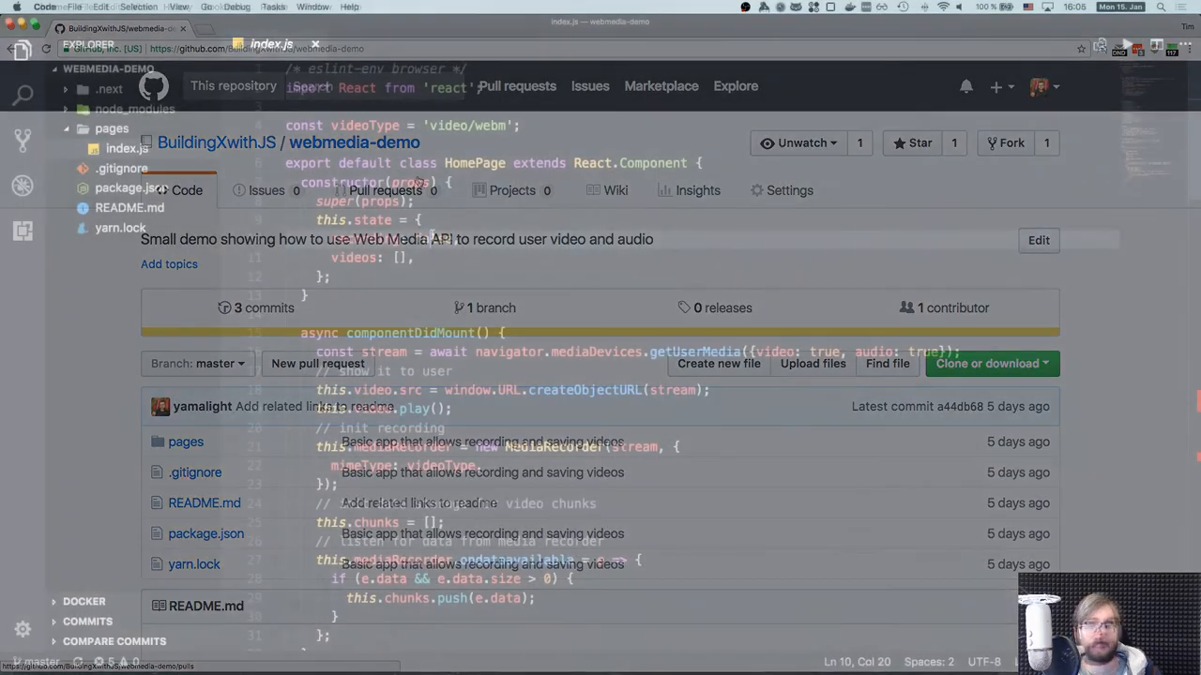
{"action": "left_click", "coordinate": [271, 43]}
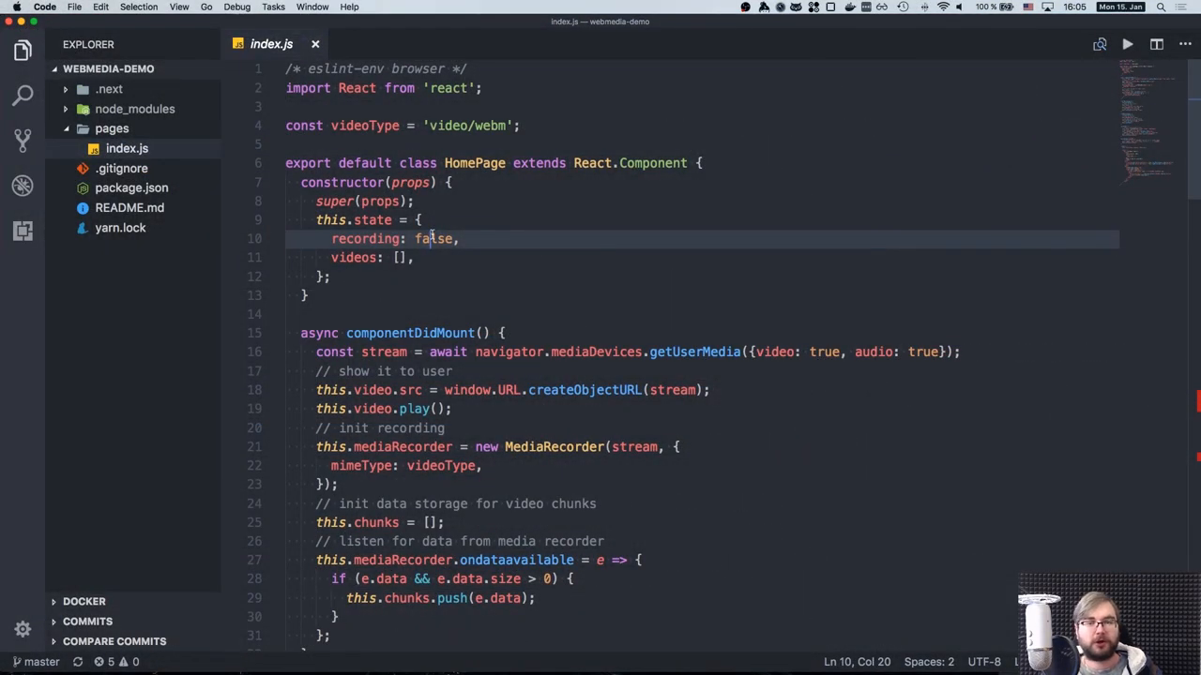